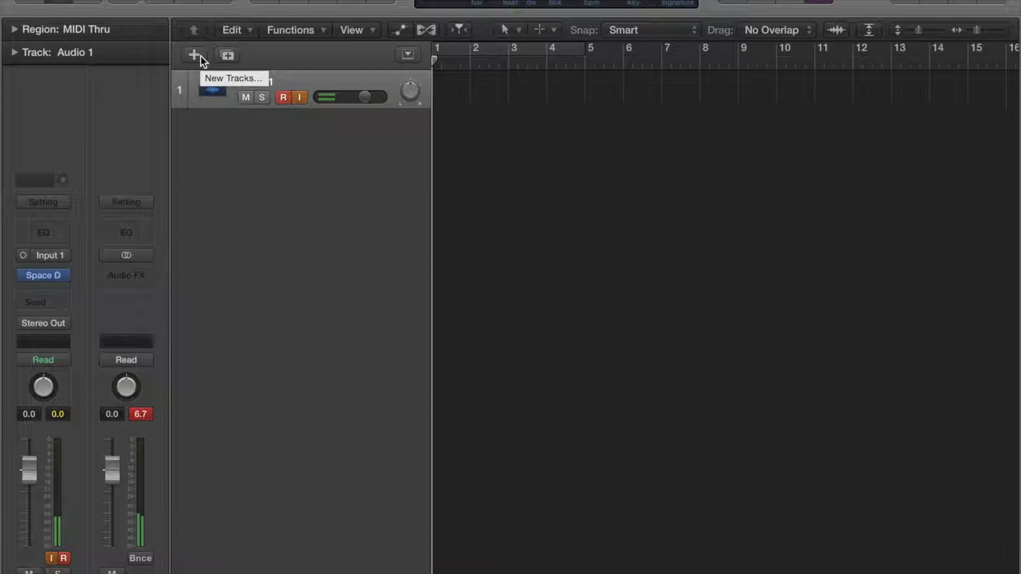
# Create a new audio track (Audio 1) in the project
pyautogui.click(192, 55)
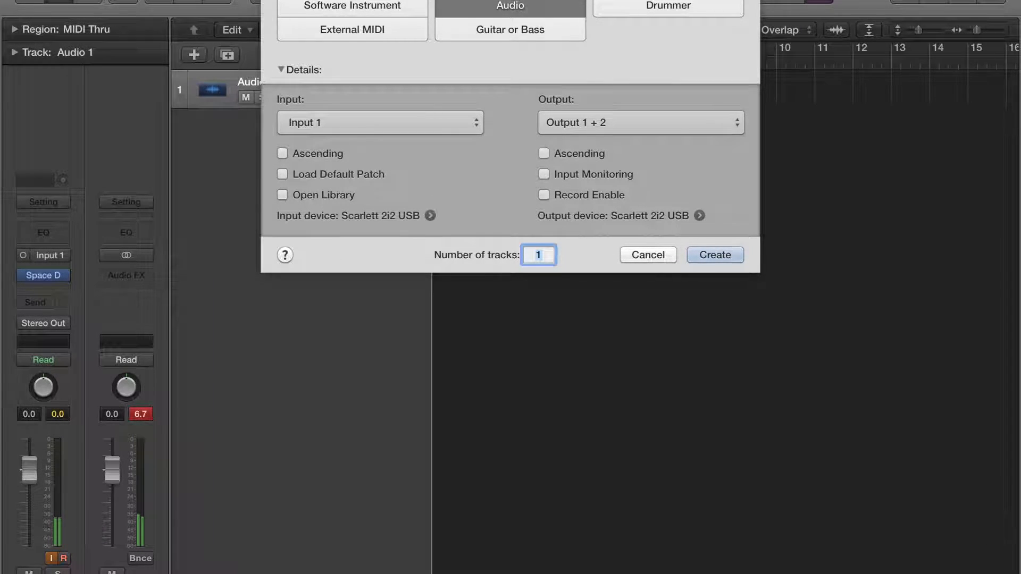
pyautogui.moveTo(649, 285)
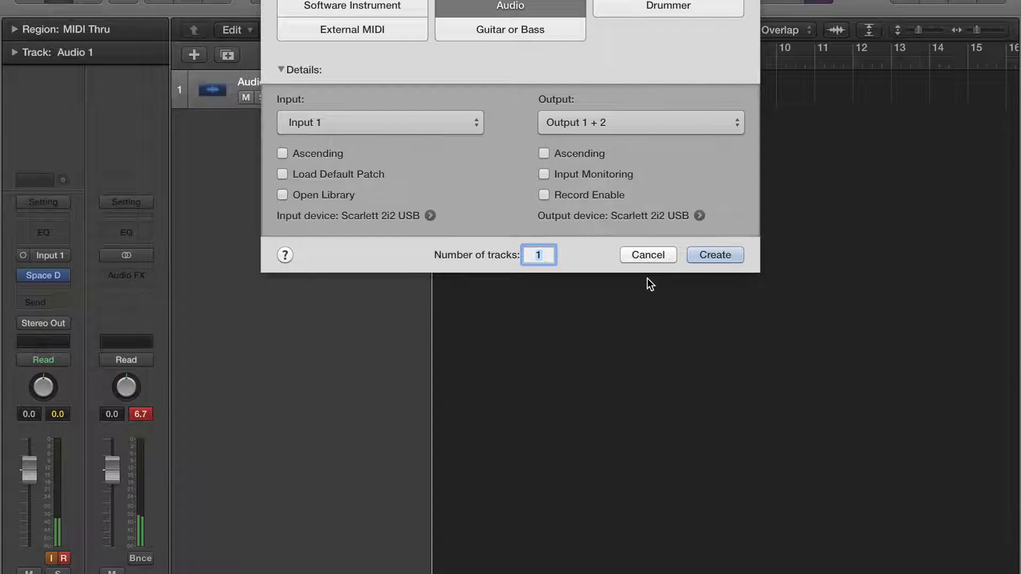
pyautogui.click(715, 254)
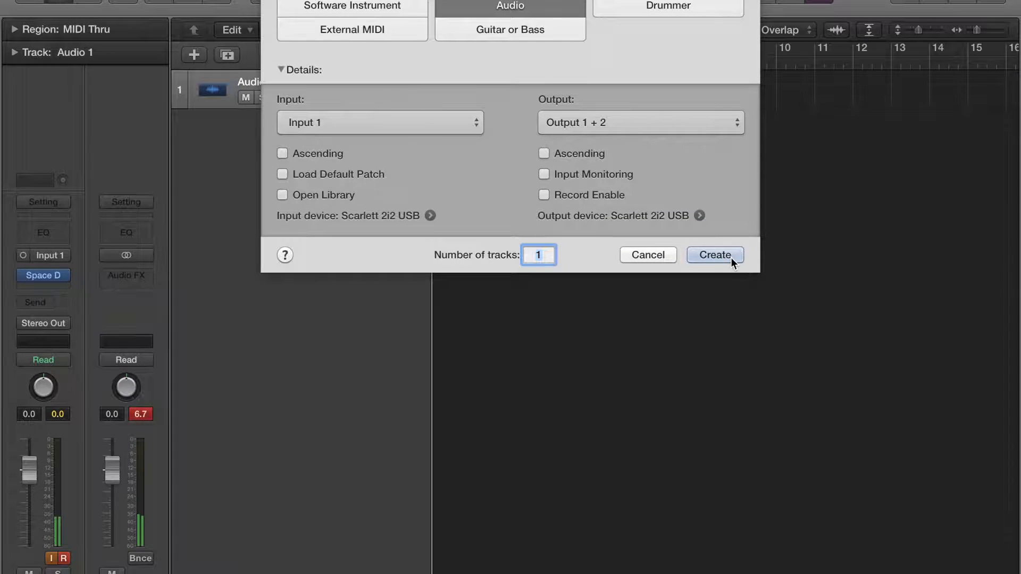
pyautogui.click(714, 254)
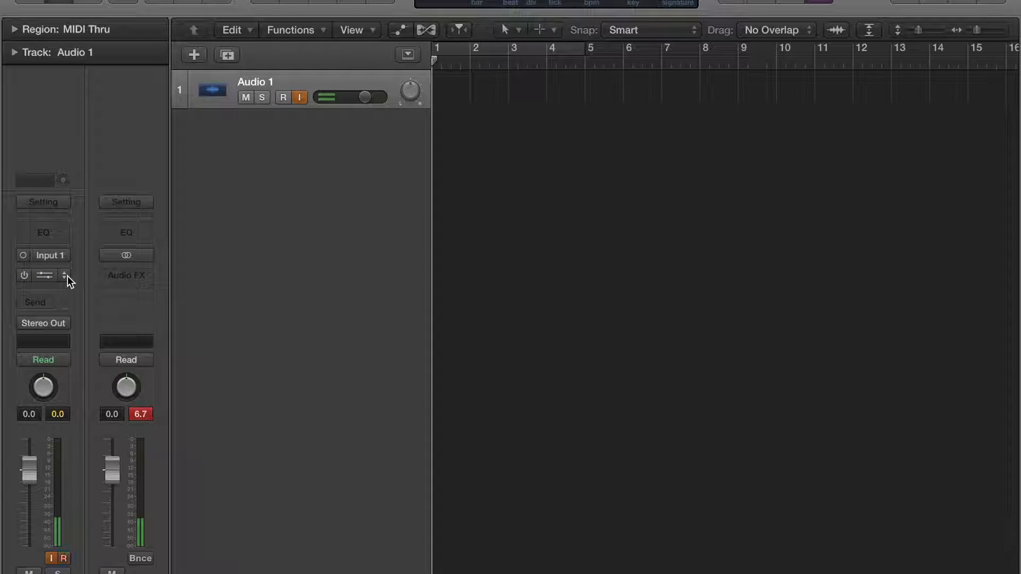
# Insert an EnVerb reverb on Audio 1 set to the Aggressive Tale preset
pyautogui.click(45, 276)
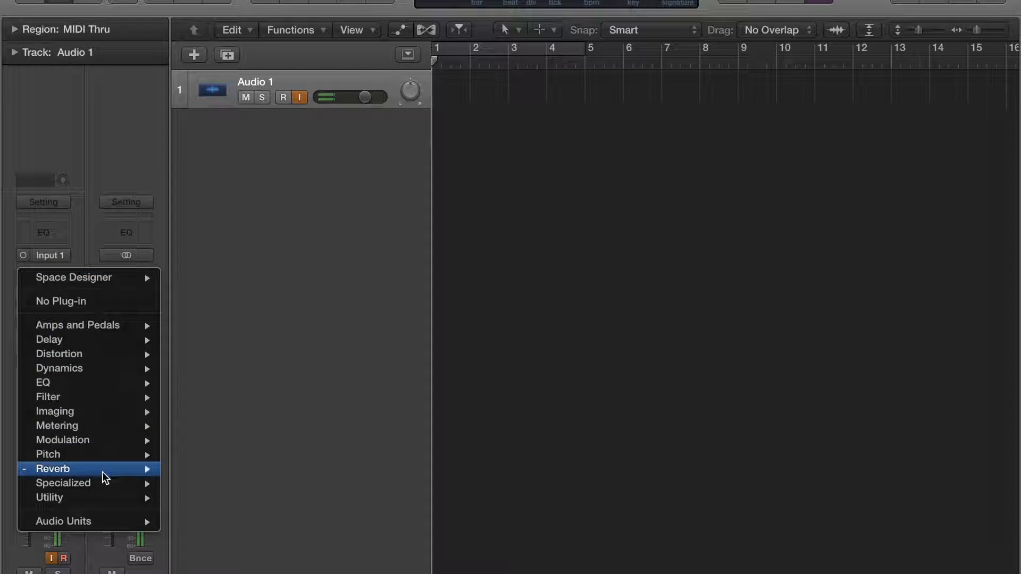
pyautogui.moveTo(217, 512)
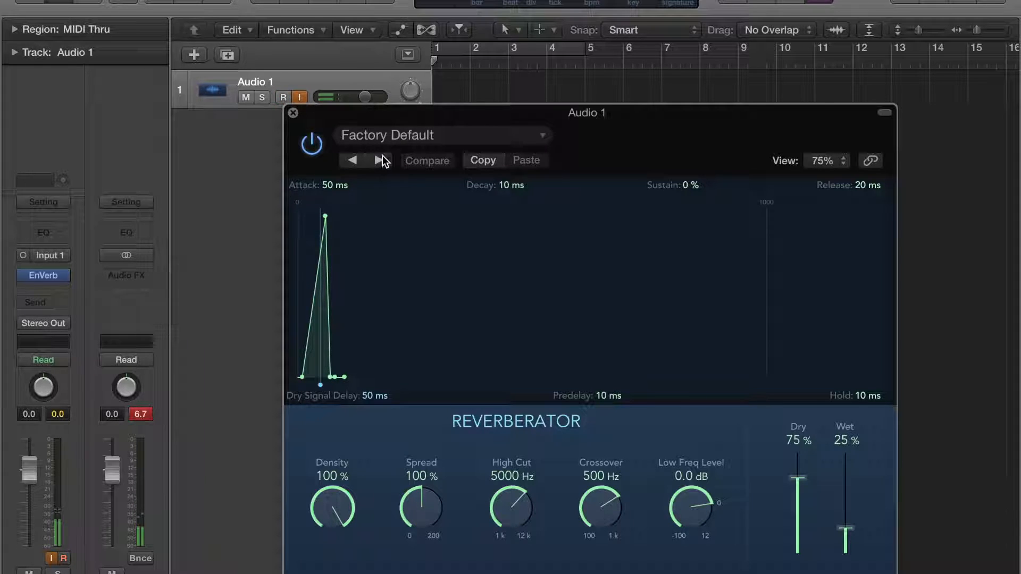
pyautogui.click(384, 160)
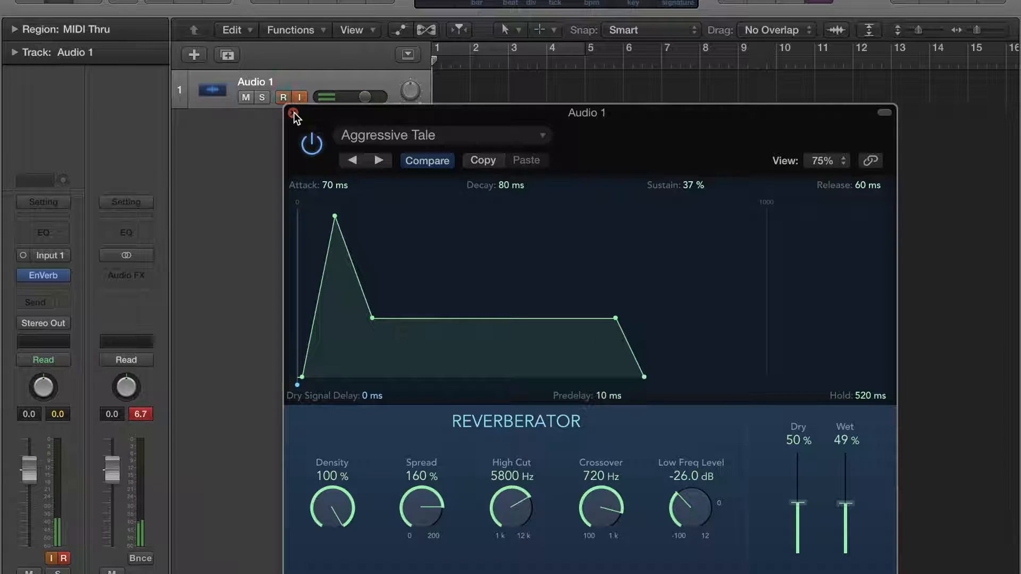
pyautogui.click(291, 113)
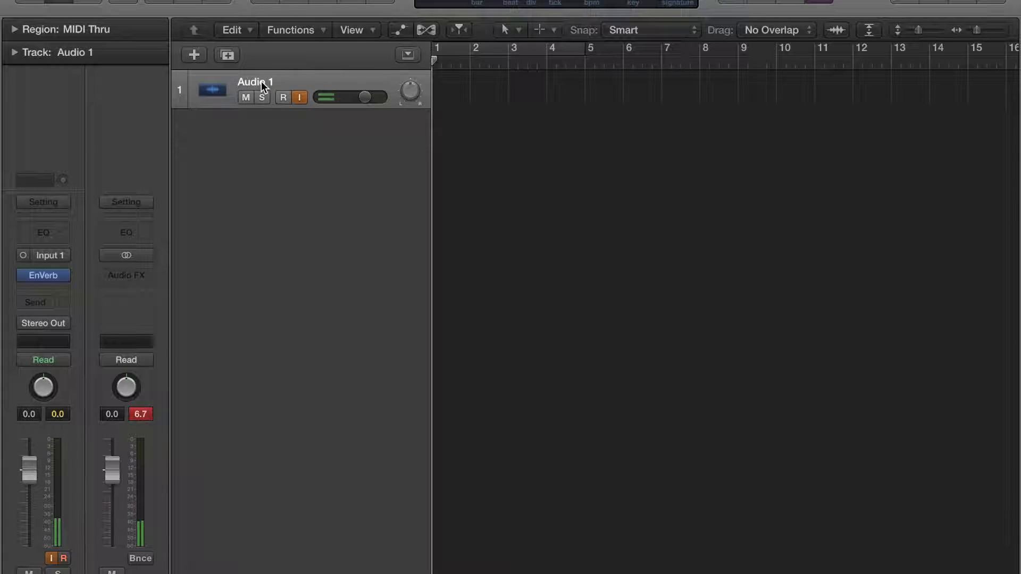
# Rename the Audio 1 track to Guitar
pyautogui.doubleClick(254, 81)
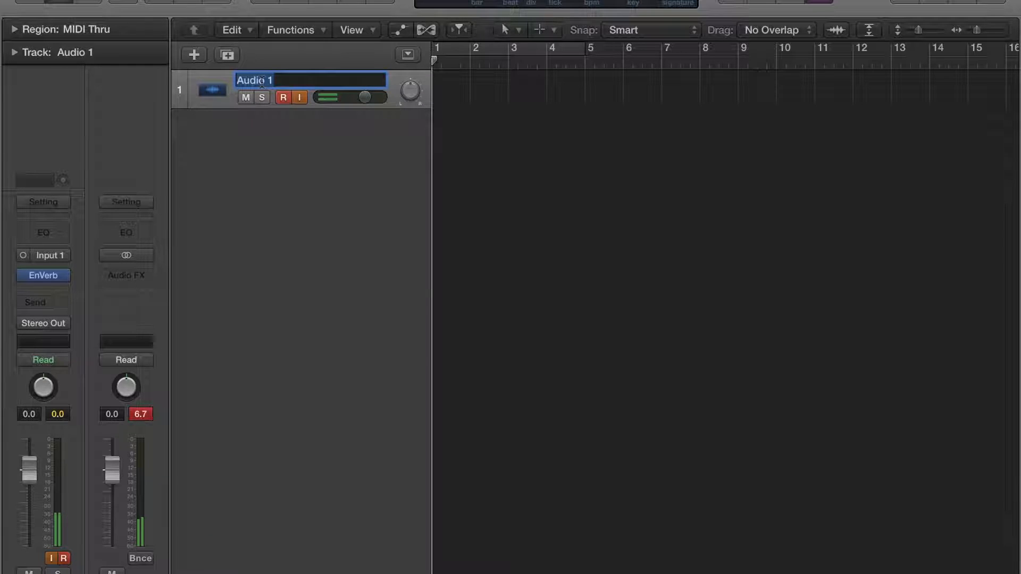
pyautogui.write('Guitar')
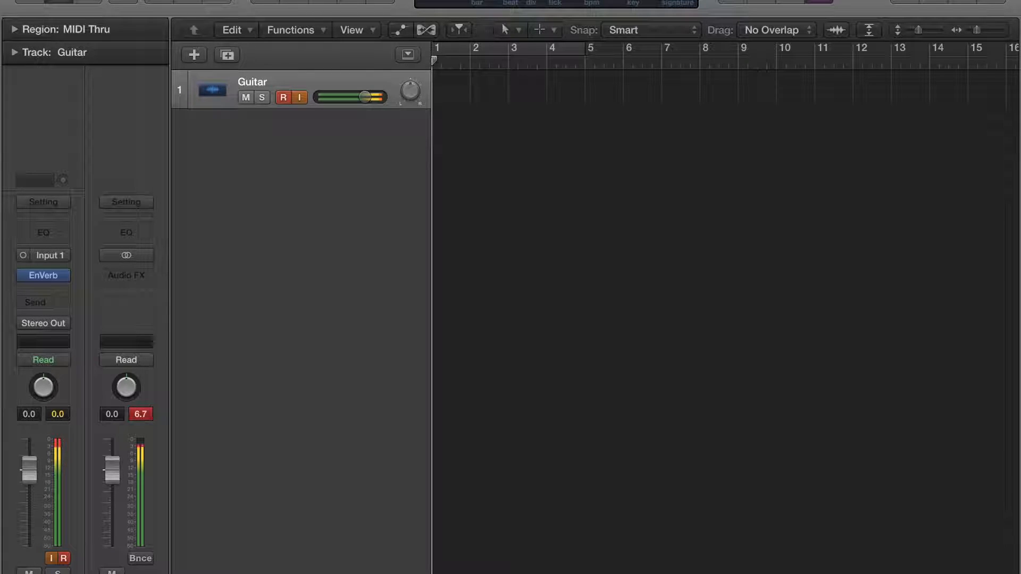
# Insert a stereo Tape Delay in the slot after EnVerb on the Guitar track
pyautogui.click(299, 97)
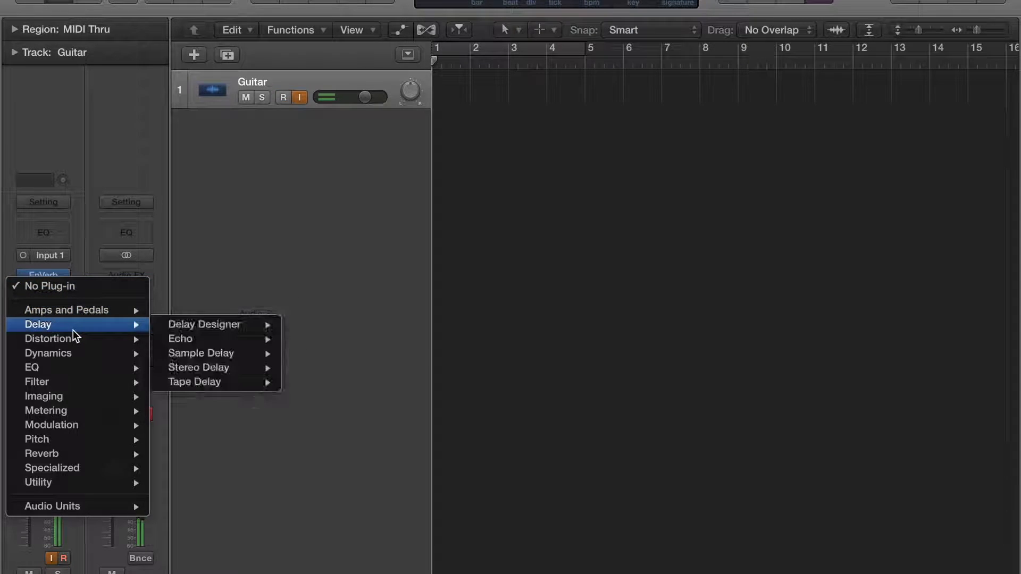
pyautogui.moveTo(193, 382)
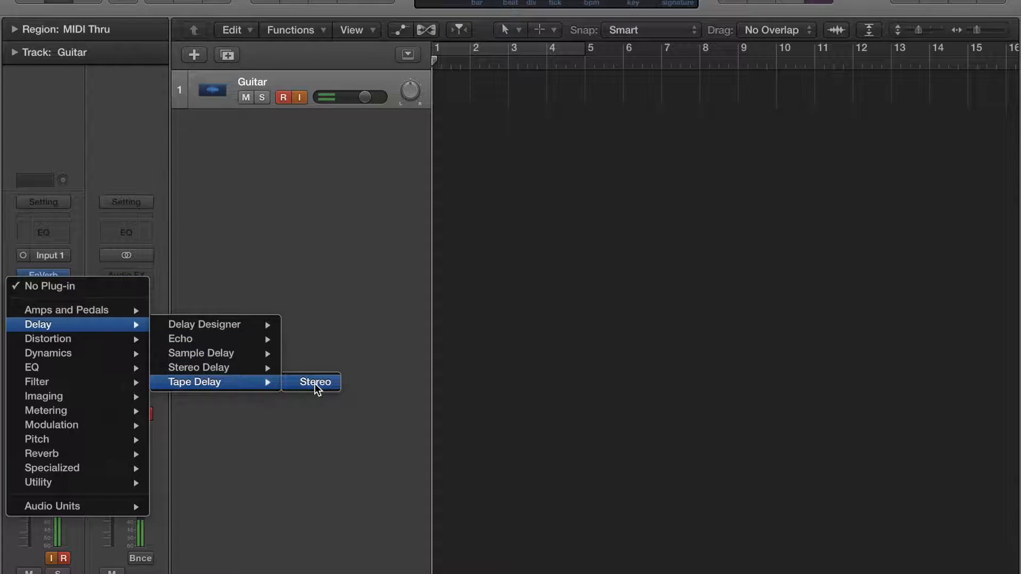
pyautogui.click(312, 382)
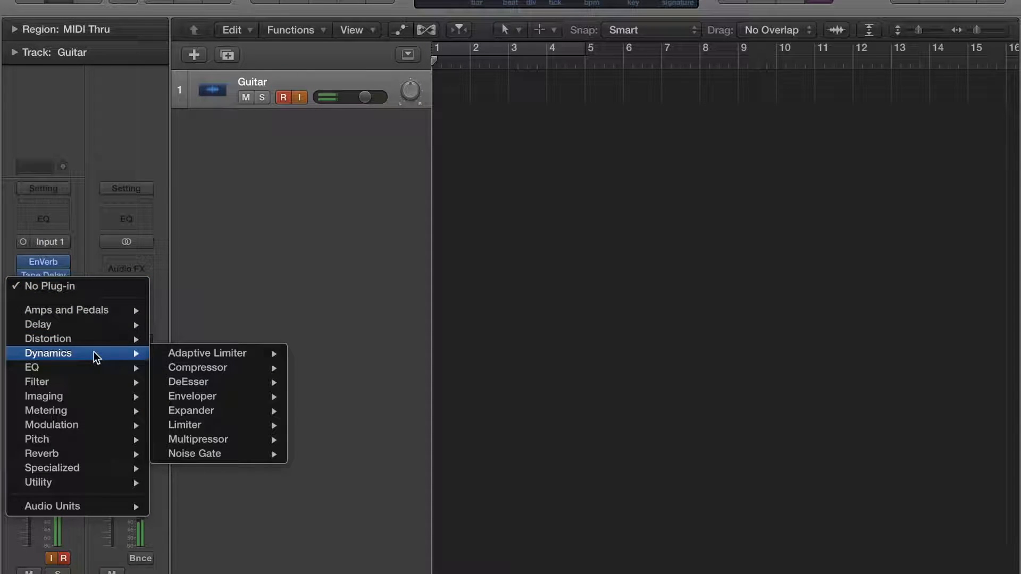
pyautogui.moveTo(197, 367)
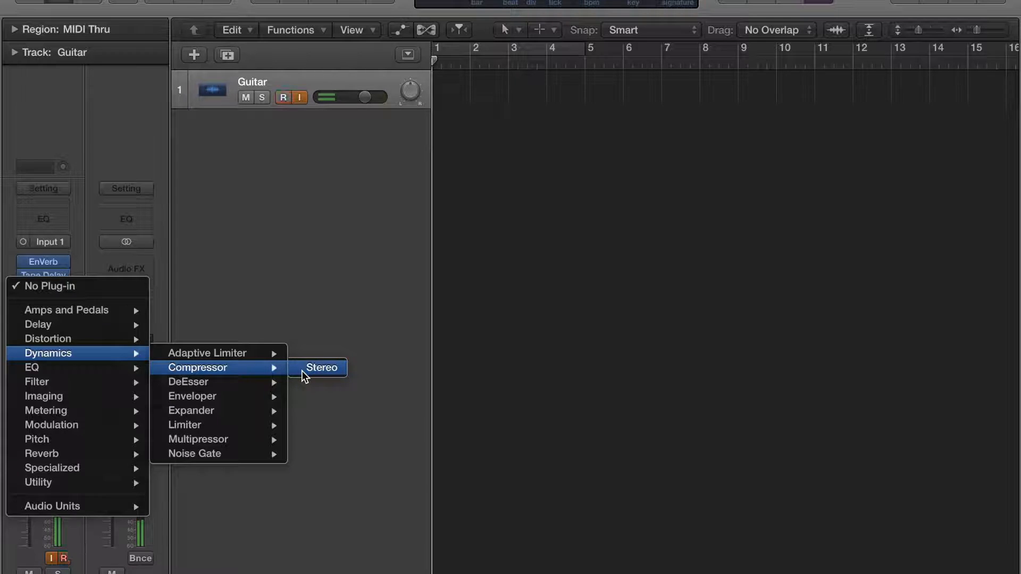
# Insert a stereo Compressor as the third effect, left at its factory default preset
pyautogui.click(320, 367)
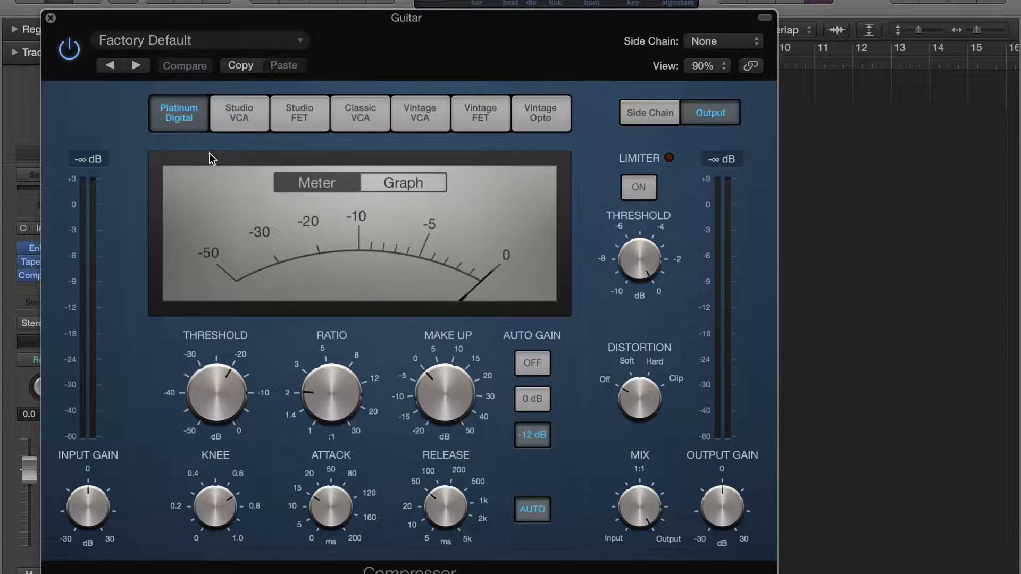
pyautogui.click(199, 39)
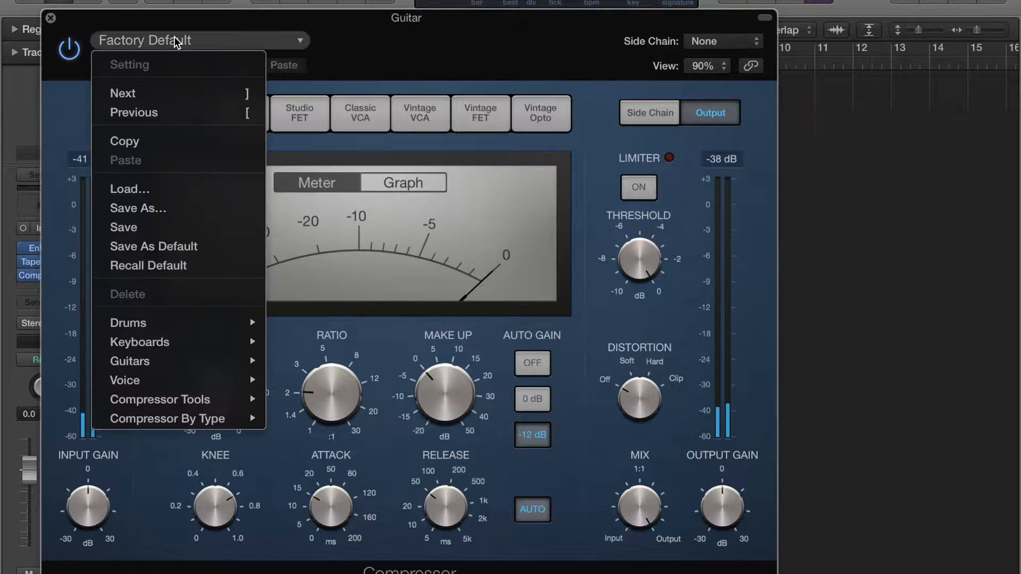
pyautogui.moveTo(129, 360)
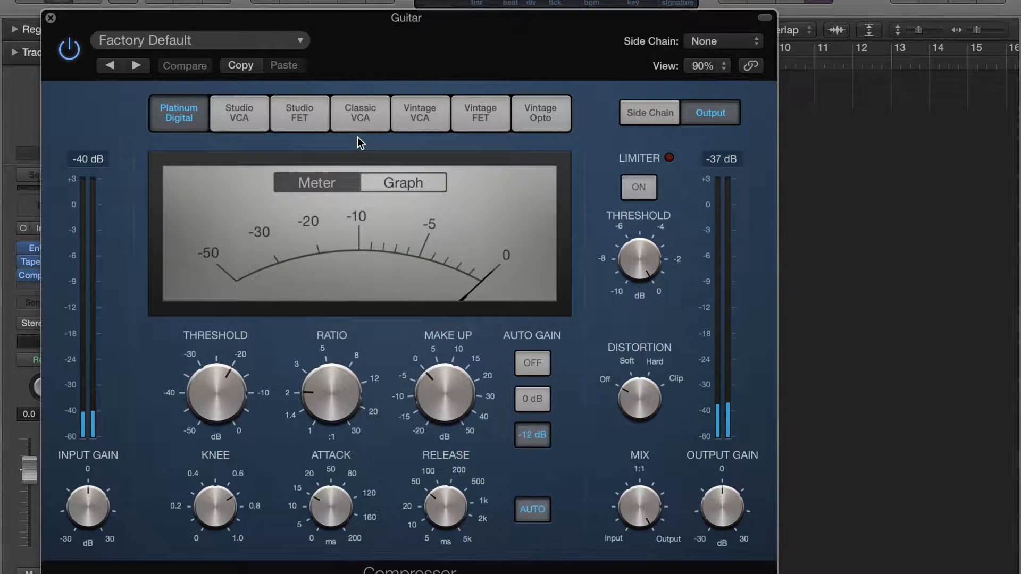
pyautogui.click(137, 65)
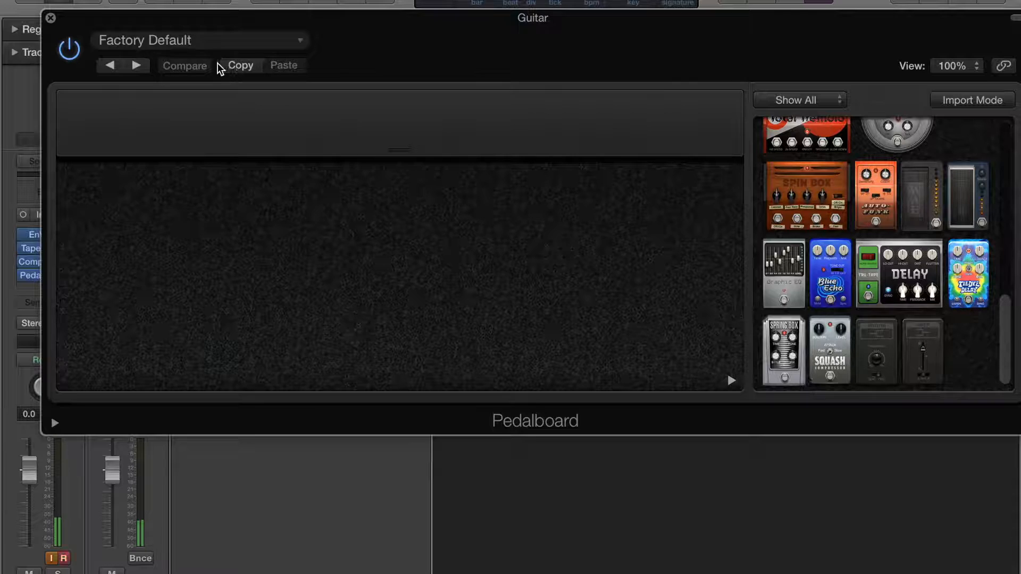
# Step through Pedalboard presets to Treble Tamer, leaving a single Graphic EQ pedal
pyautogui.click(199, 39)
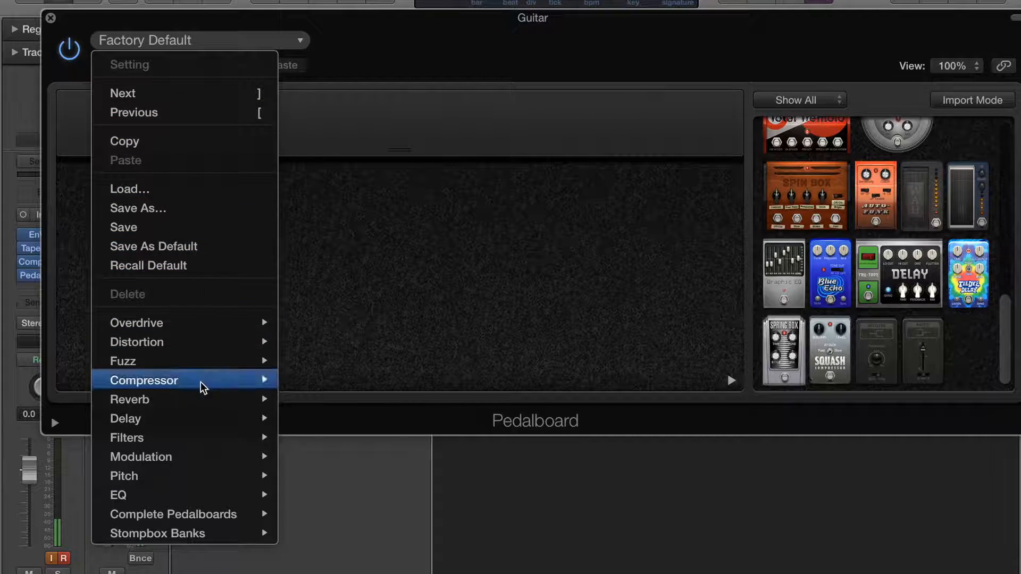
pyautogui.moveTo(126, 437)
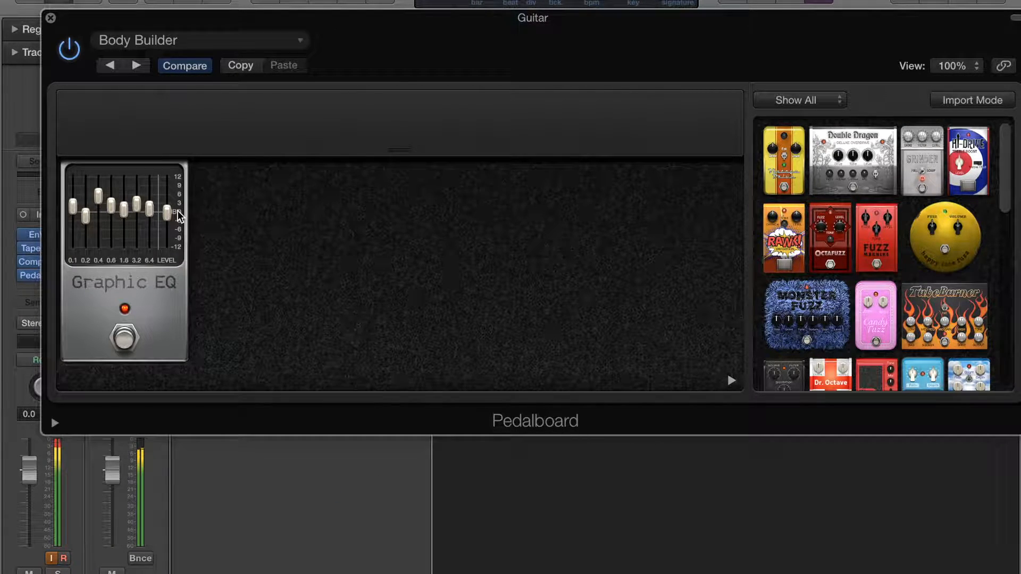
pyautogui.click(136, 65)
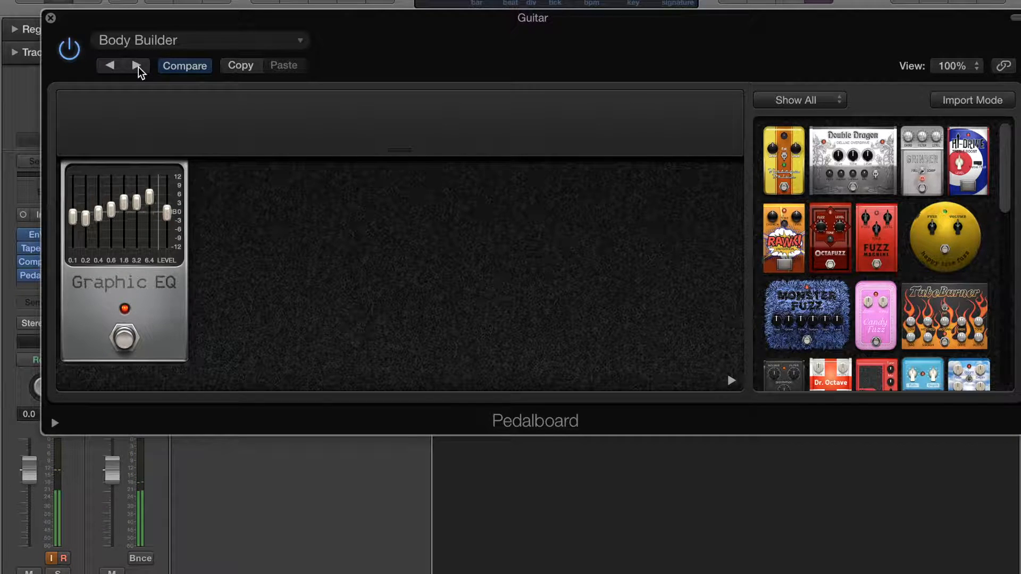
pyautogui.click(137, 65)
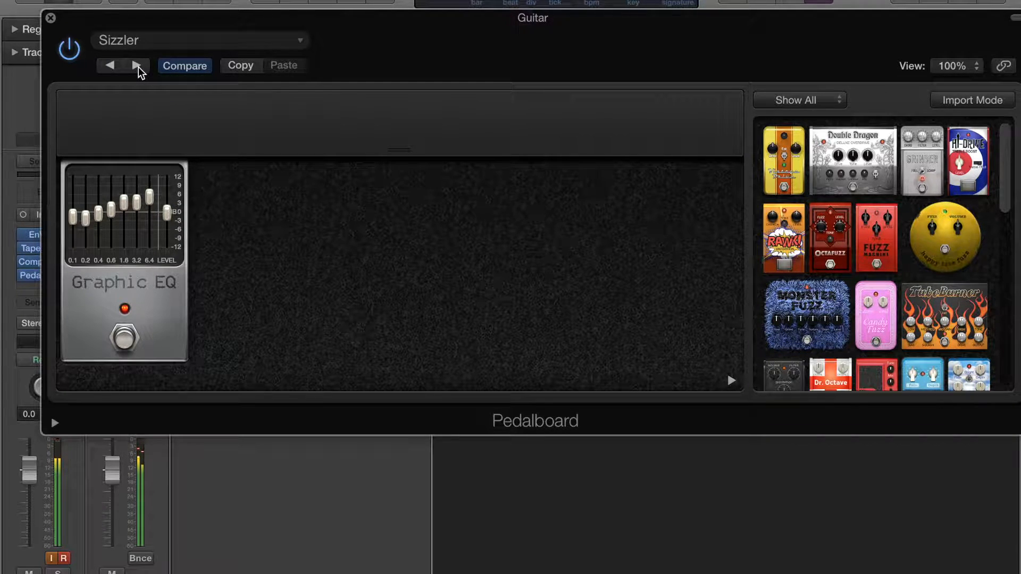
pyautogui.click(136, 65)
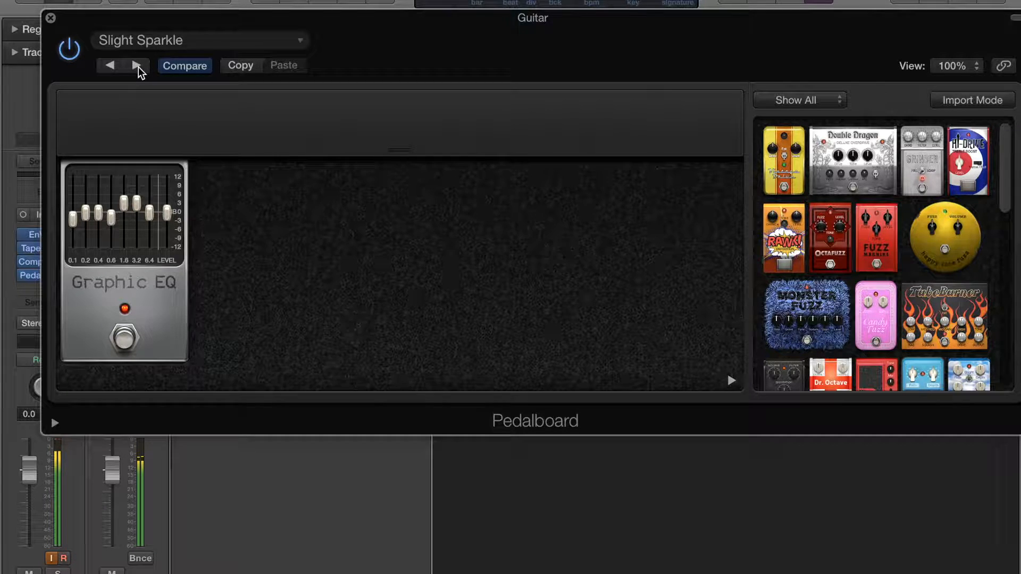
pyautogui.click(136, 65)
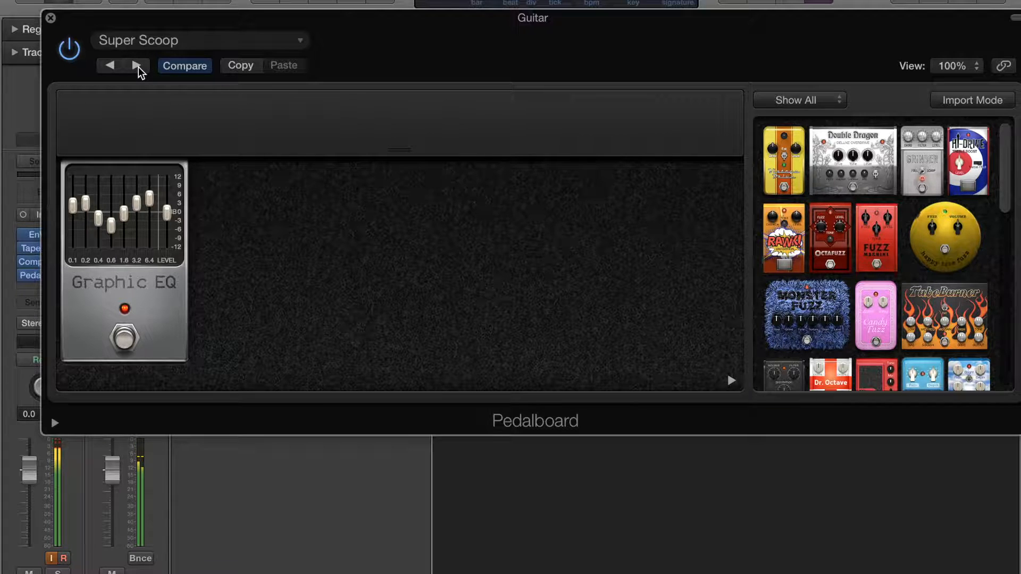
pyautogui.click(137, 65)
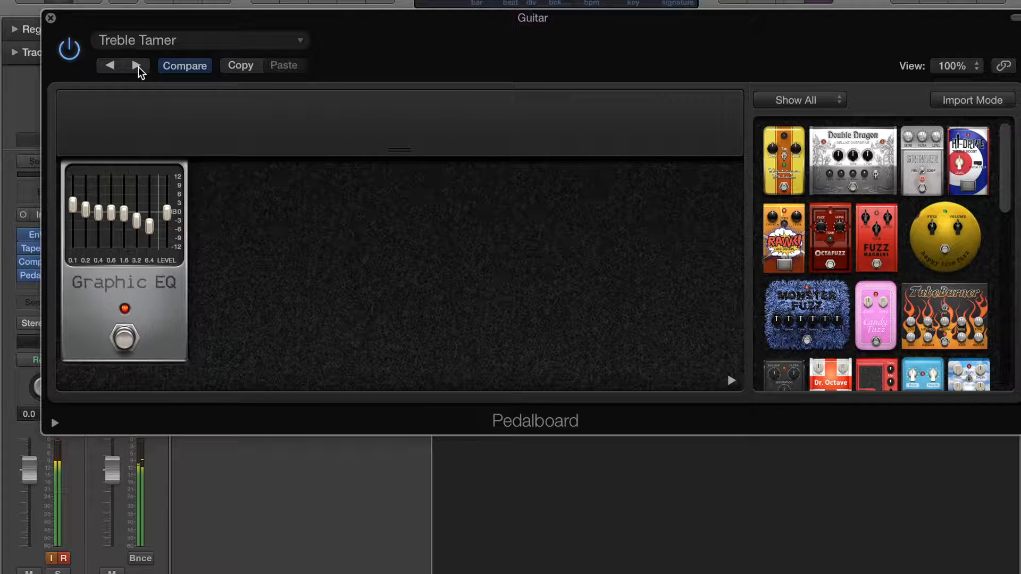
pyautogui.click(137, 65)
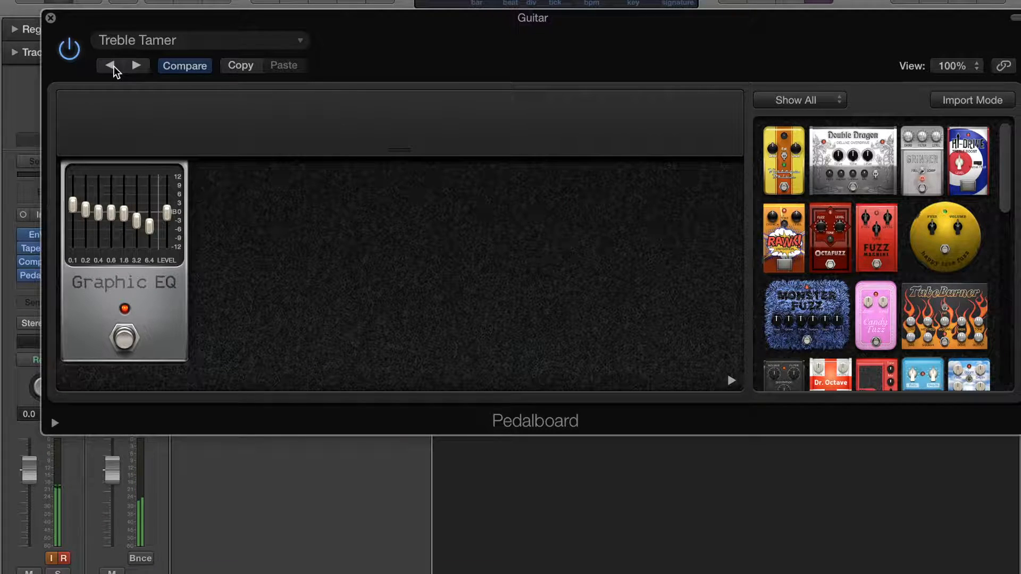
pyautogui.moveTo(102, 94)
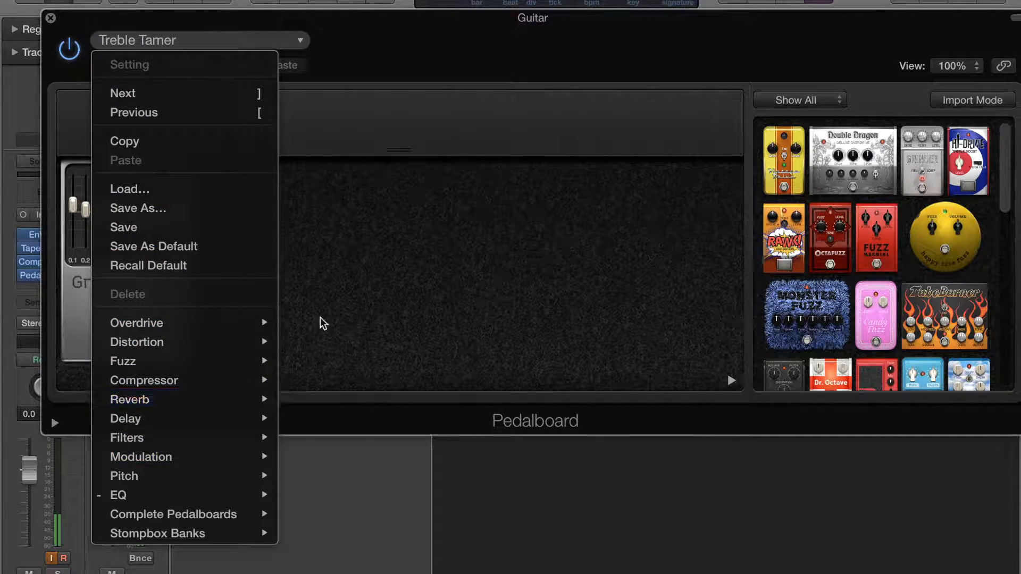
# Remove the Graphic EQ pedal and drop a Heavenly Chorus pedal onto the board instead
pyautogui.click(319, 323)
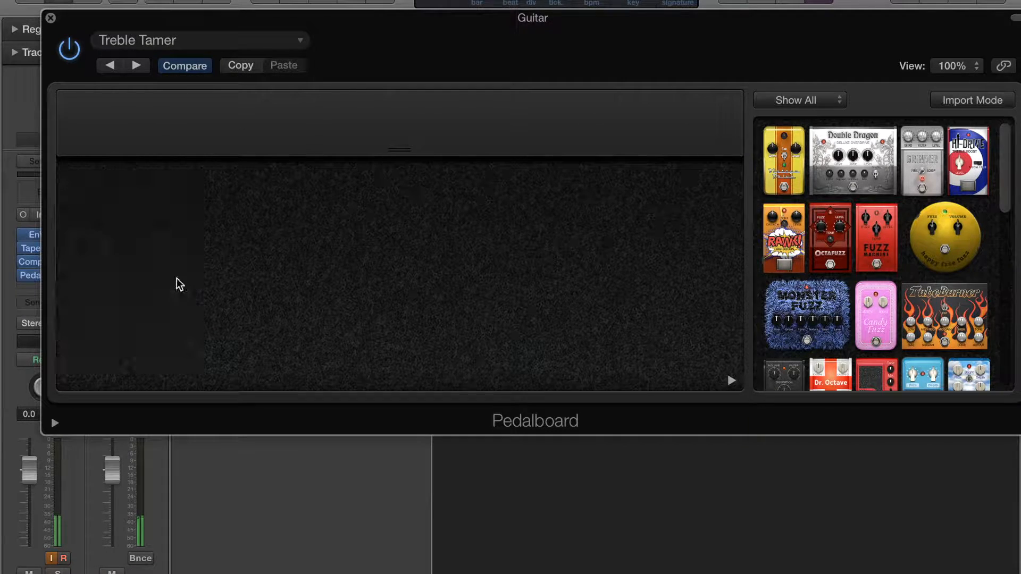
pyautogui.scroll(-3)
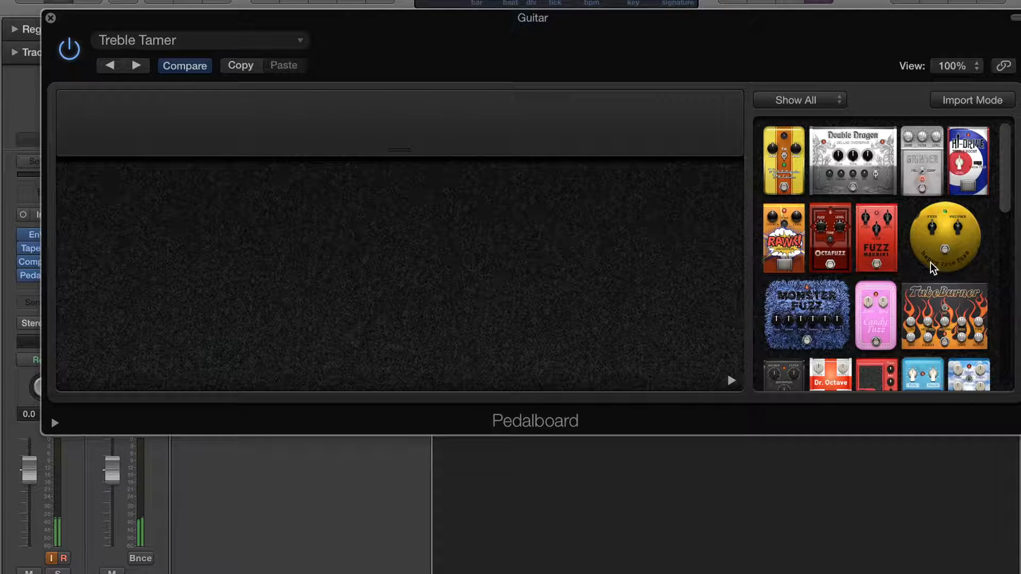
pyautogui.scroll(-3)
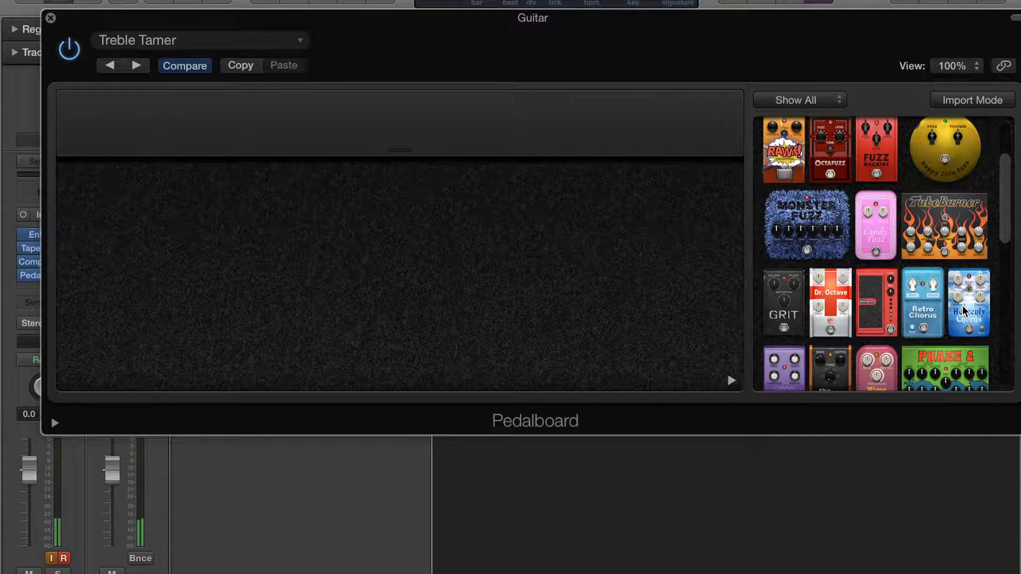
pyautogui.moveTo(968, 301); pyautogui.dragTo(105, 246)
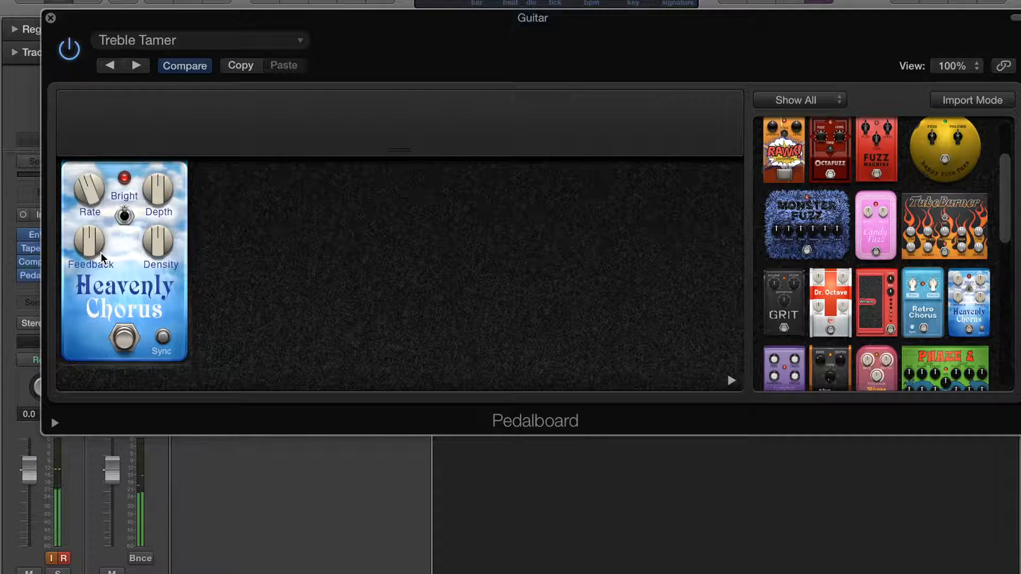
pyautogui.moveTo(88, 244); pyautogui.dragTo(88, 254)
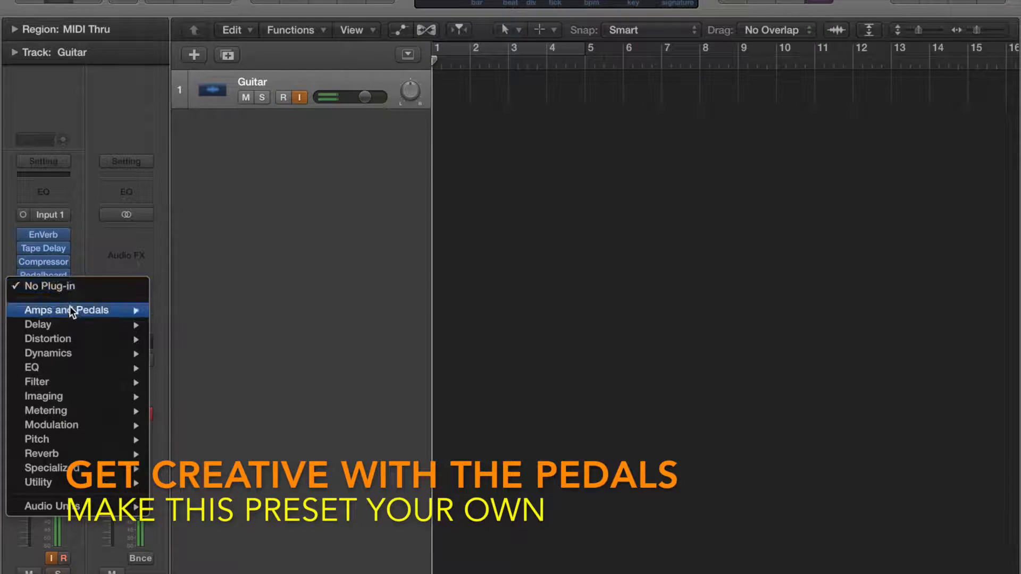
pyautogui.moveTo(47, 338)
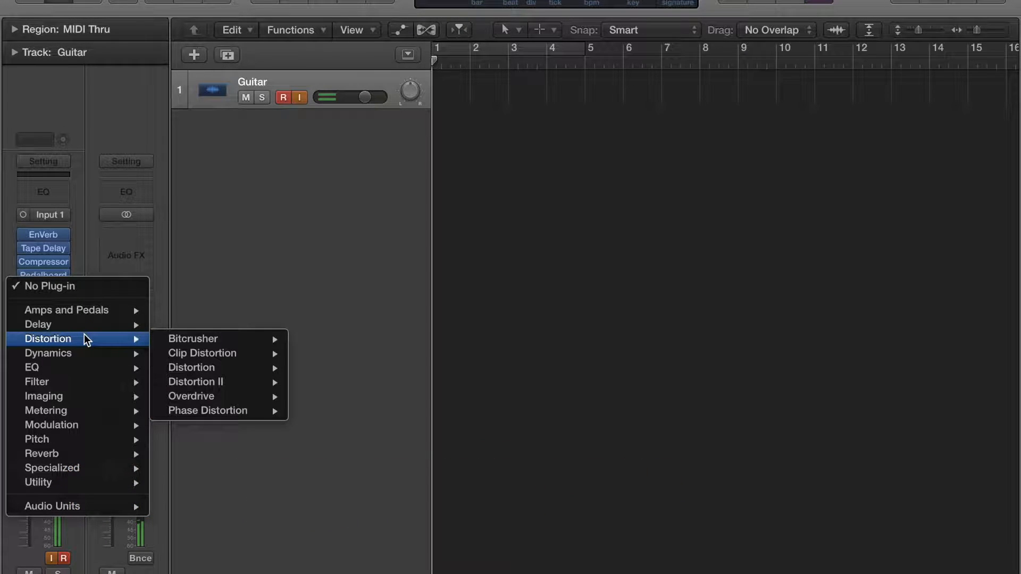
# Add Amp Designer on Transatlantic Clean with the cabinet mic switched to Dynamic 609
pyautogui.click(283, 97)
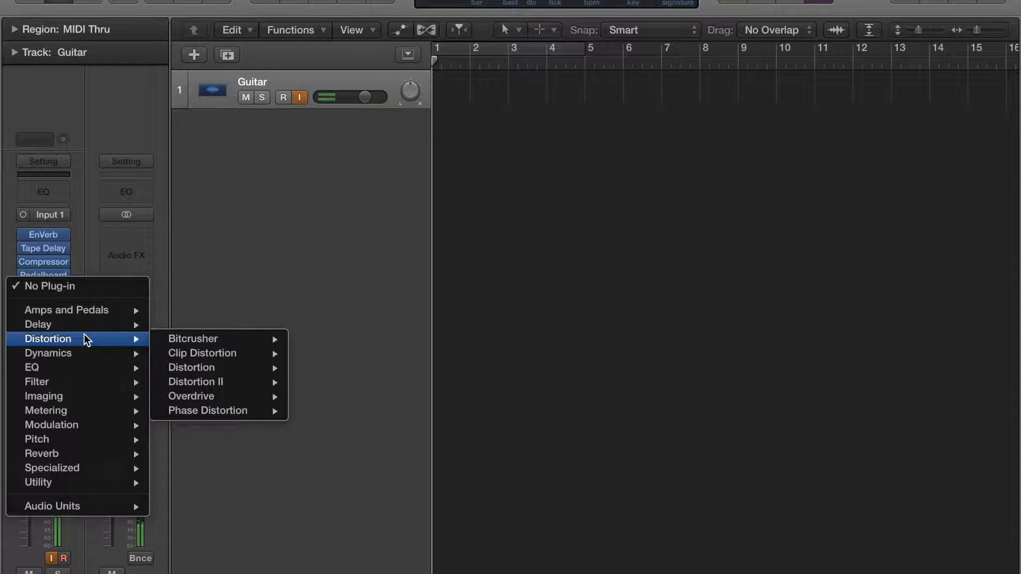
pyautogui.moveTo(65, 310)
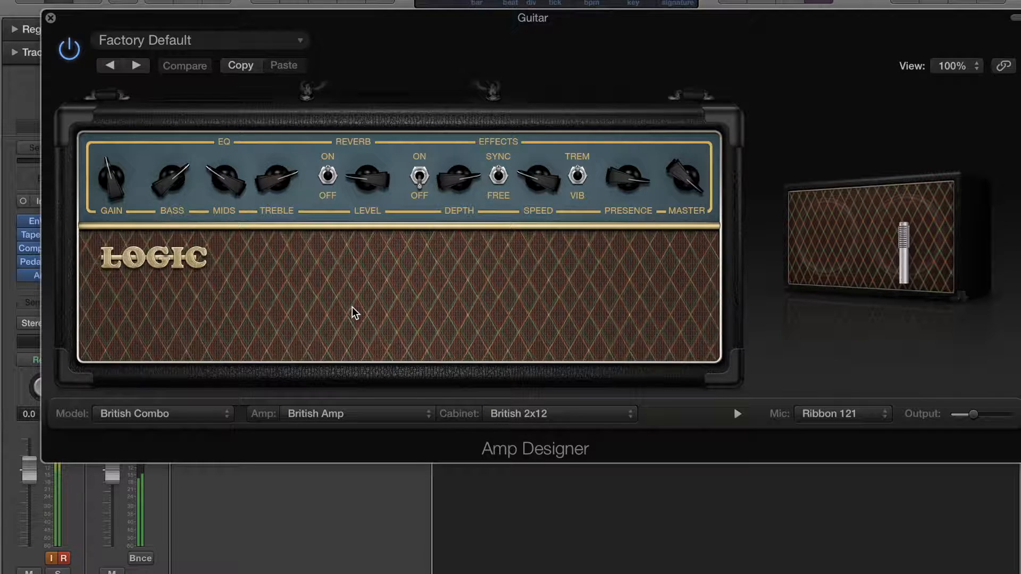
pyautogui.click(200, 39)
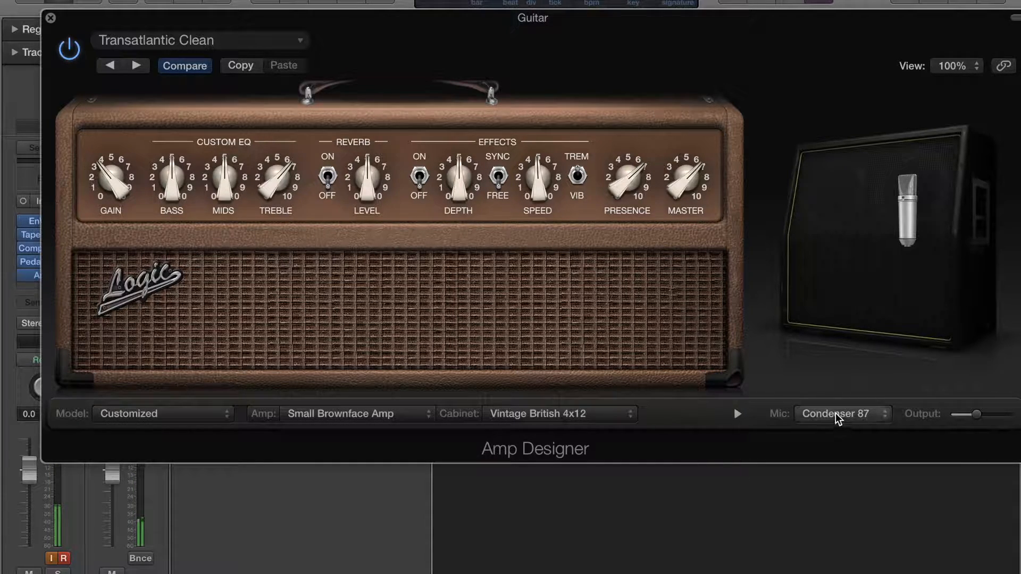
pyautogui.click(841, 414)
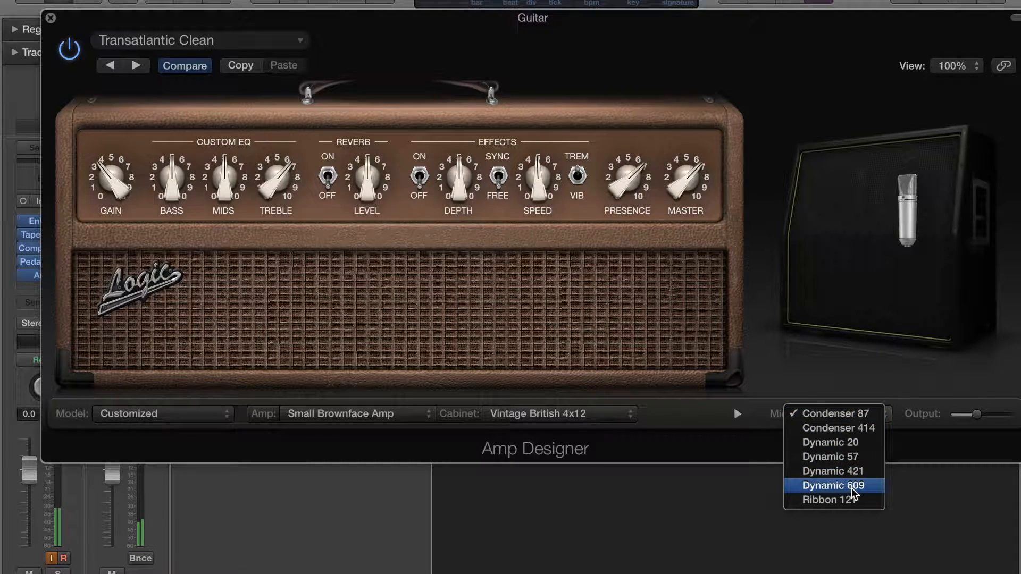
pyautogui.click(834, 485)
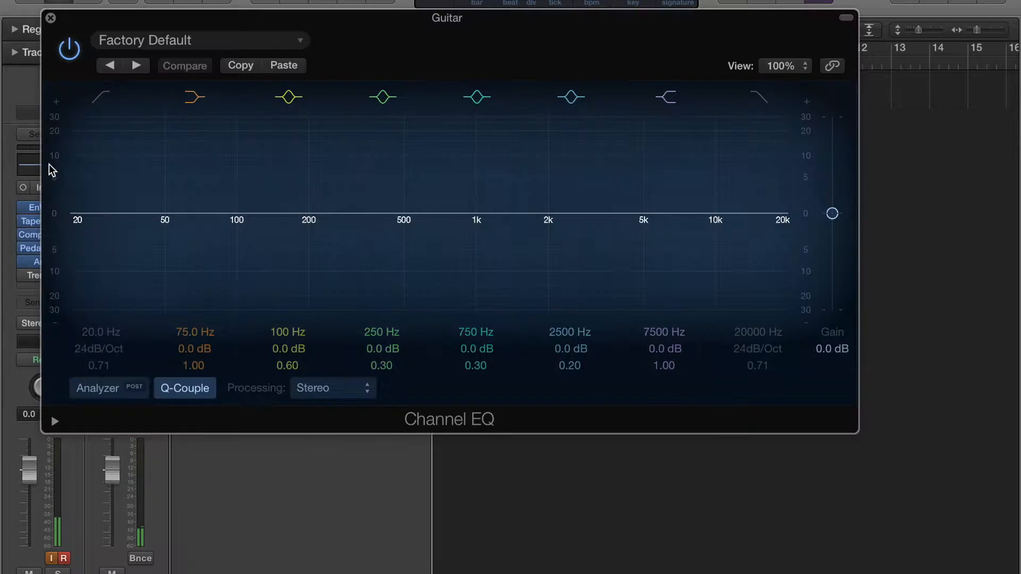
# Load the Guitar EQ presets and step through them to Guitar Sweetener on the Channel EQ
pyautogui.click(96, 389)
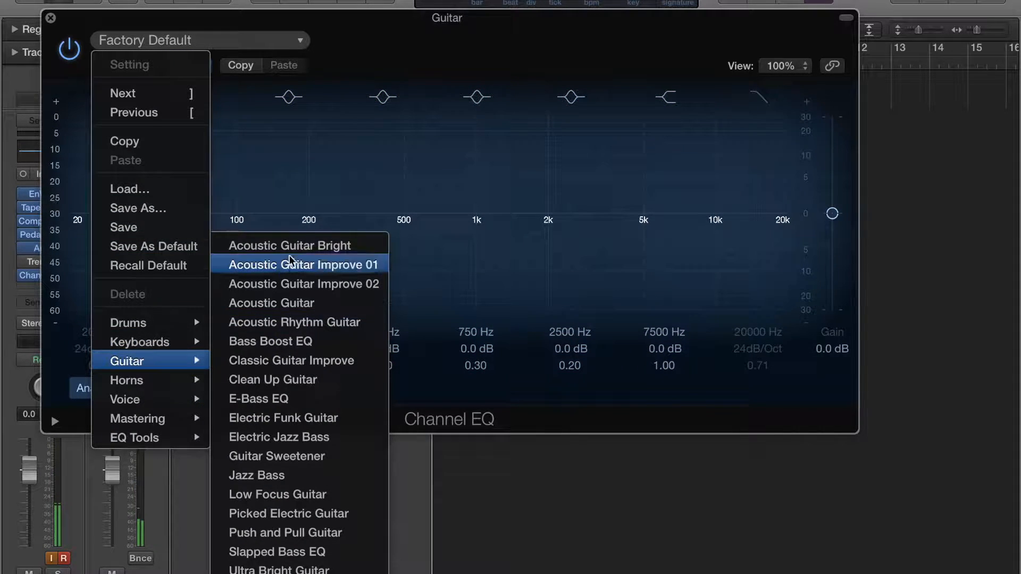
pyautogui.click(288, 244)
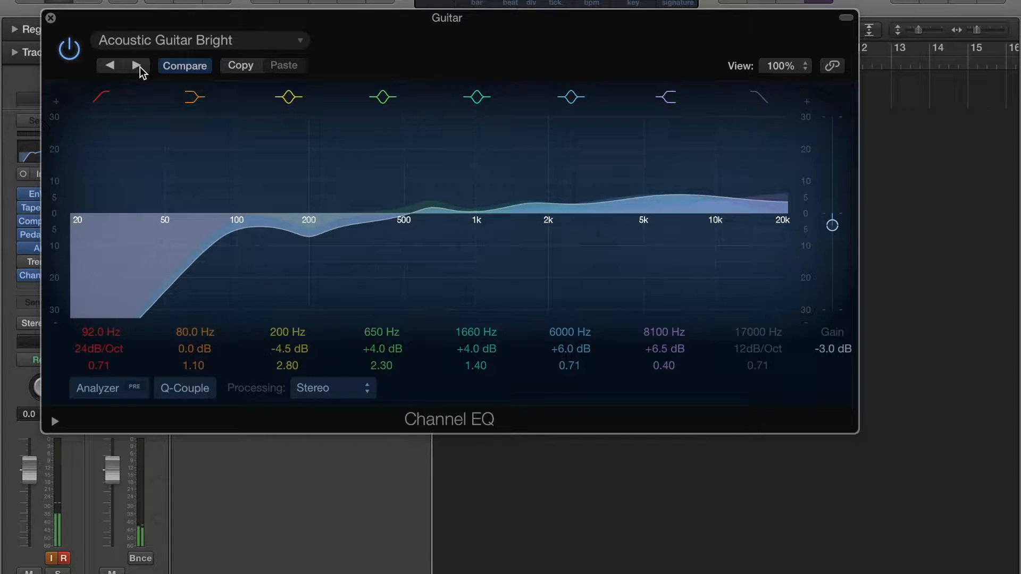
pyautogui.click(135, 64)
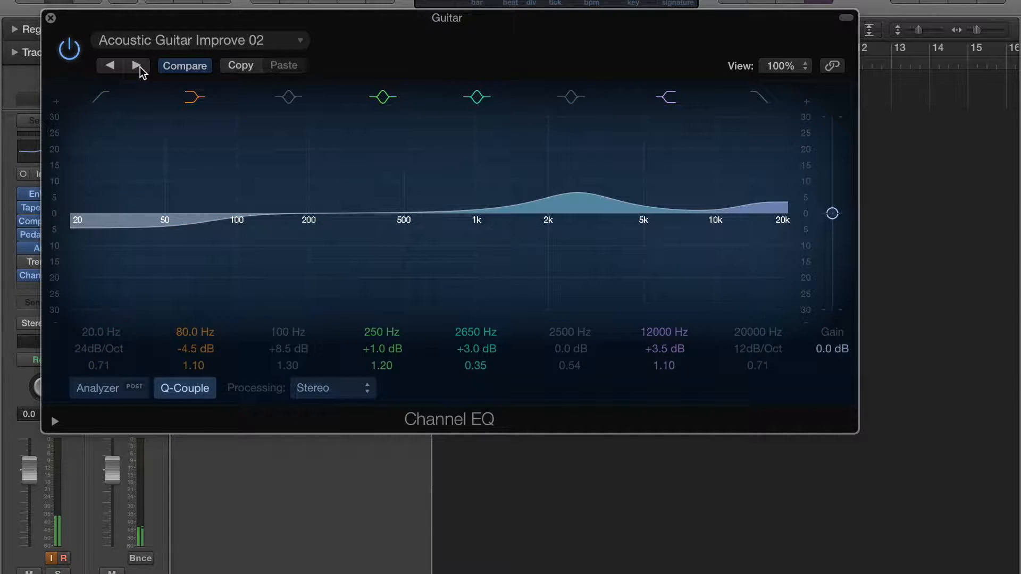
pyautogui.click(135, 65)
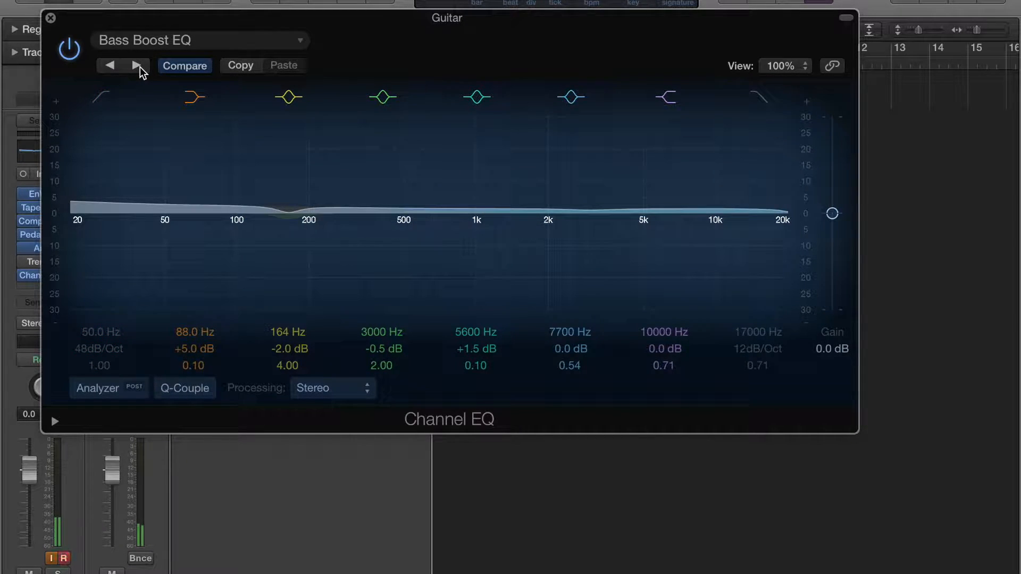
pyautogui.click(135, 64)
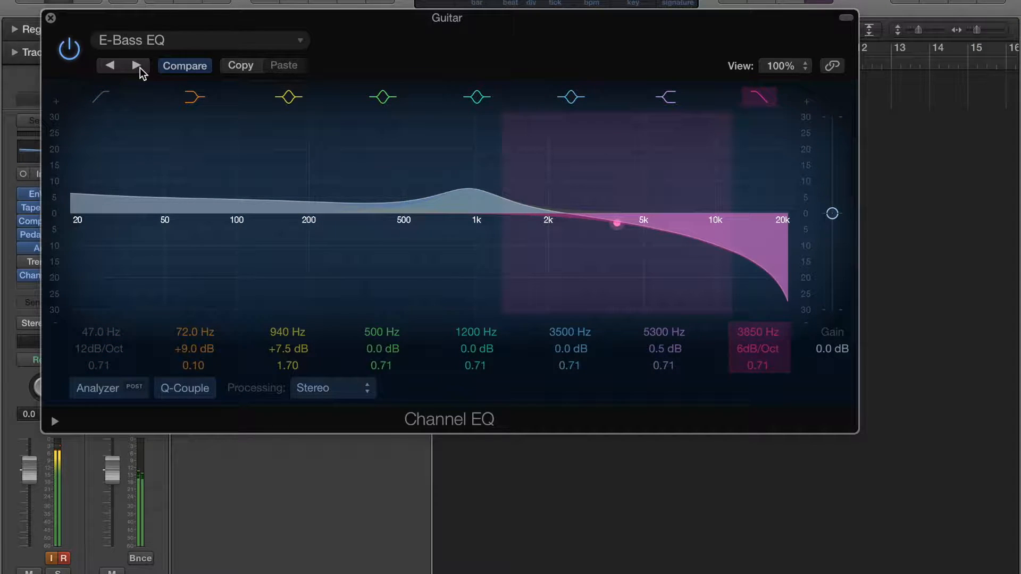
pyautogui.click(137, 64)
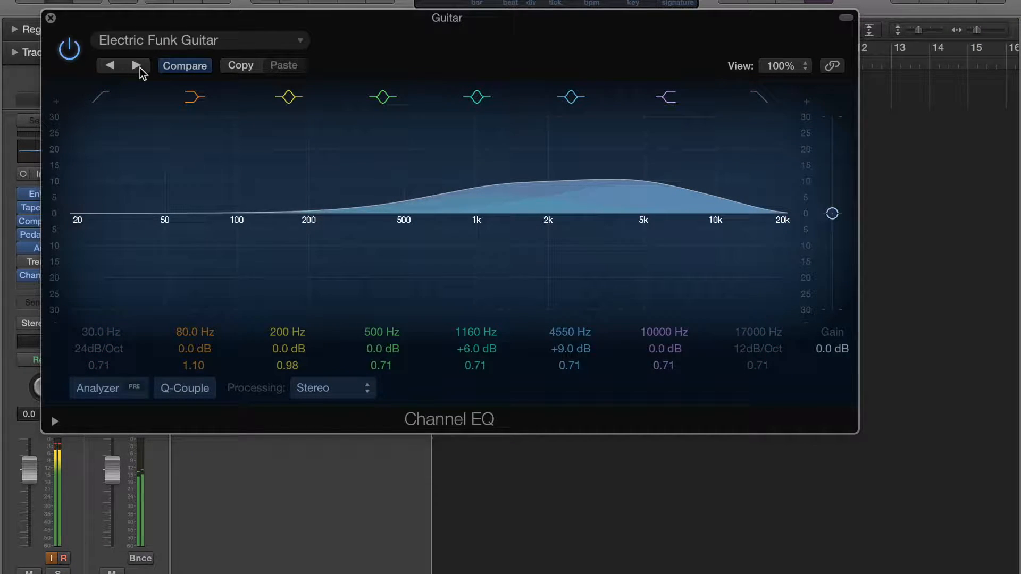
pyautogui.click(136, 65)
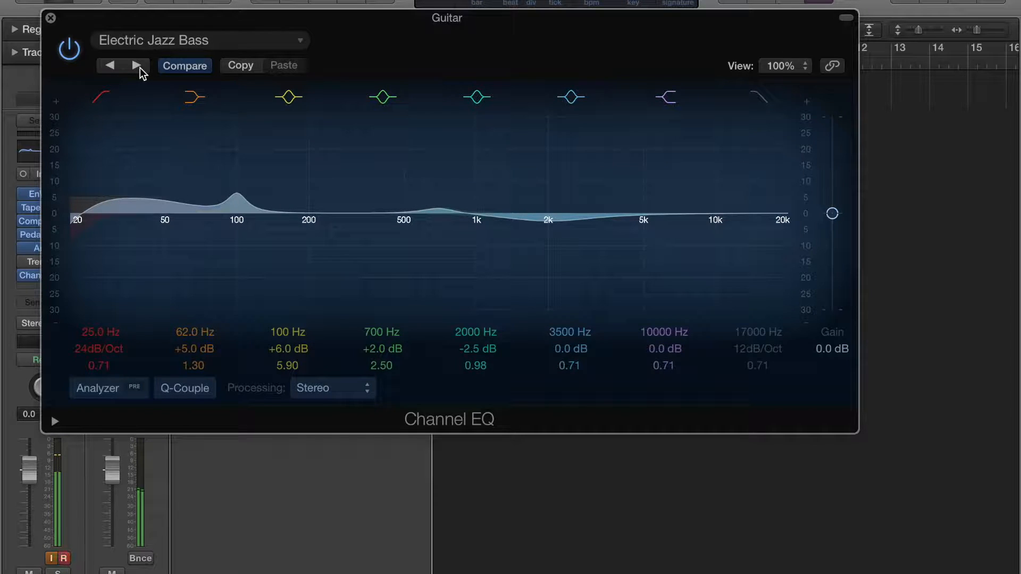
pyautogui.click(135, 65)
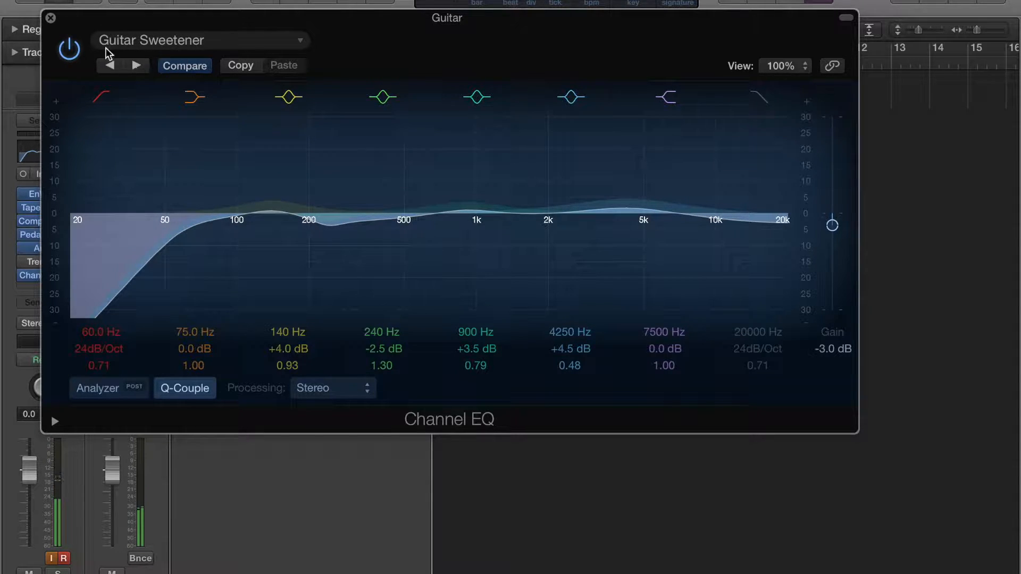
pyautogui.click(51, 18)
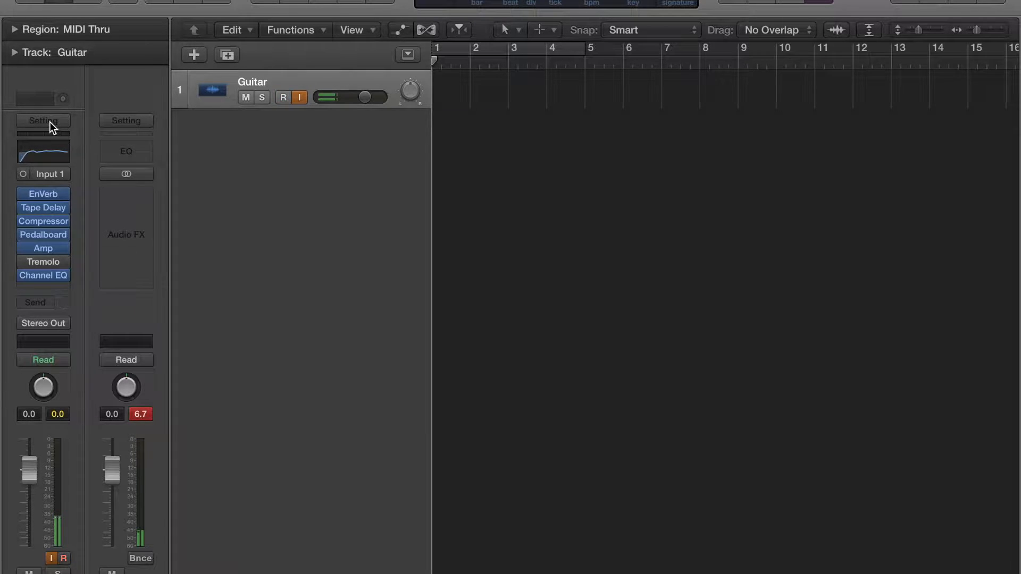
# Choose Save Channel Strip Setting as… from the Guitar strip's Setting button
pyautogui.click(283, 96)
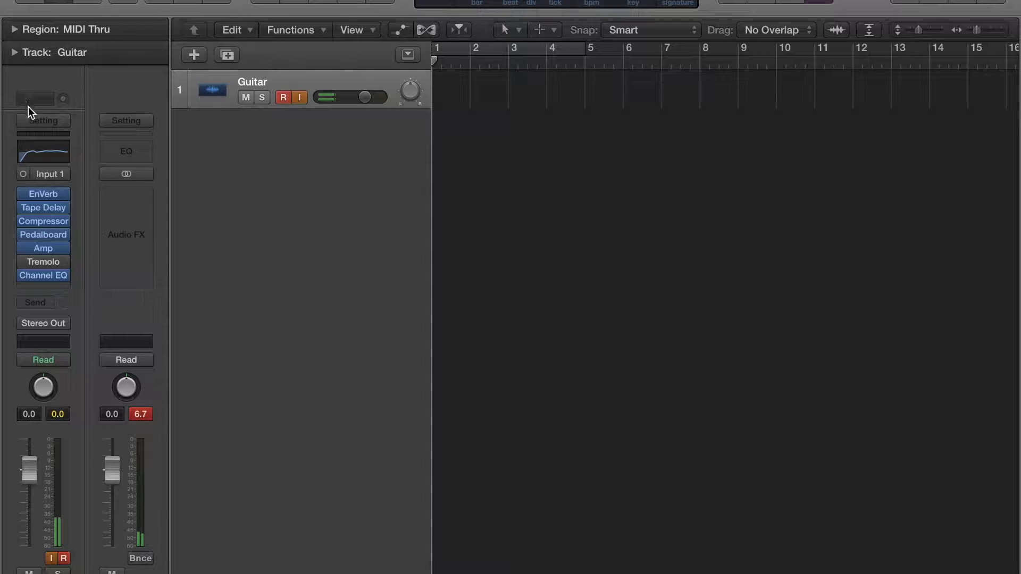
pyautogui.click(299, 96)
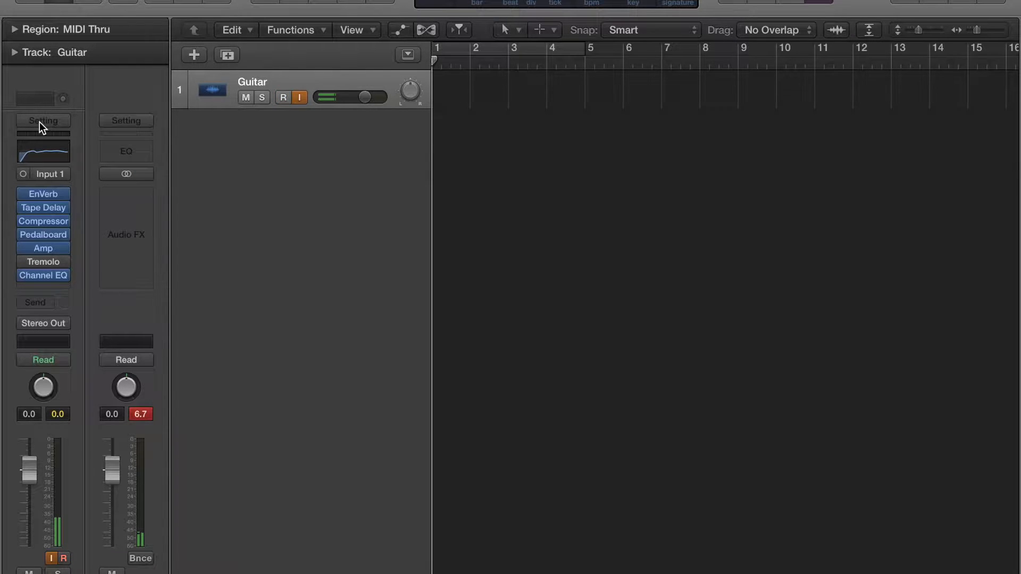
pyautogui.click(42, 120)
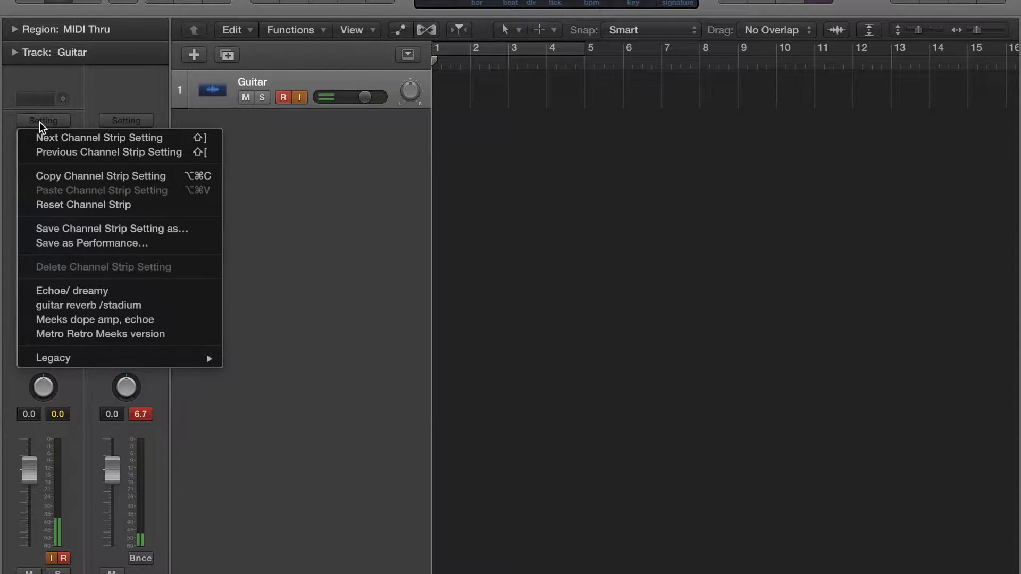
pyautogui.moveTo(111, 230)
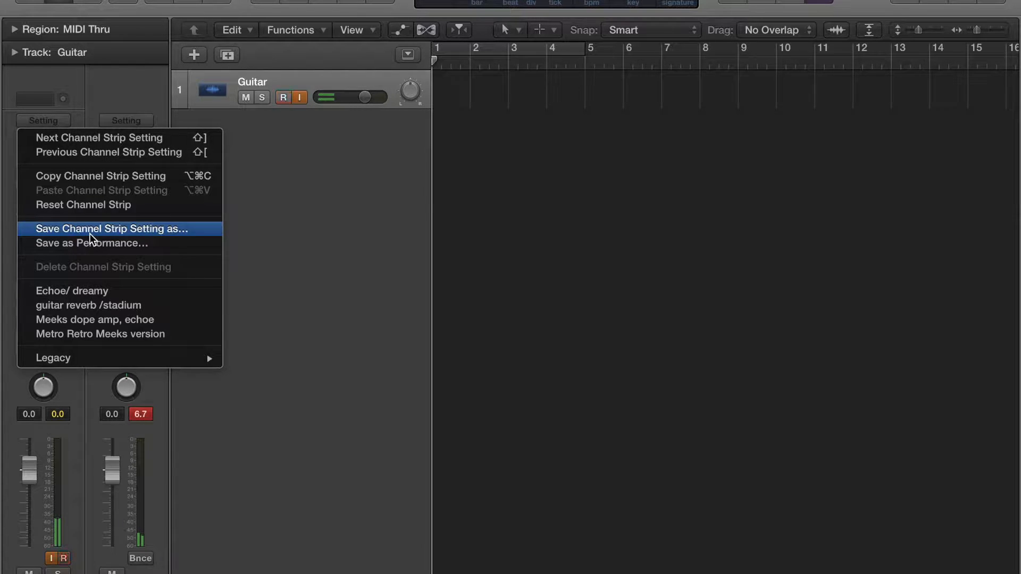
pyautogui.click(109, 229)
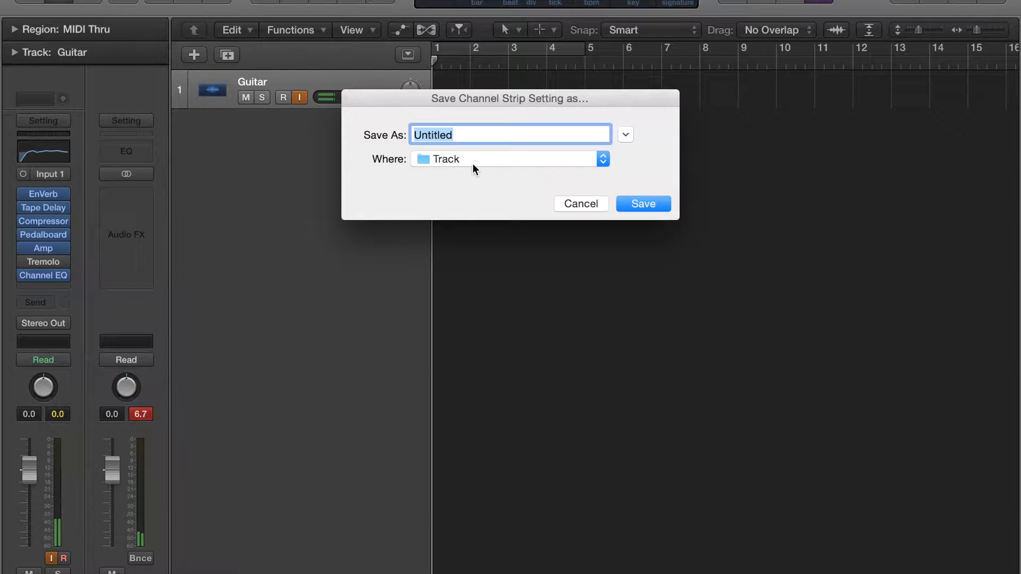
# Name the setting 'Meeks reverb/delay guitar setting' and keep Track as its save location
pyautogui.write('M')
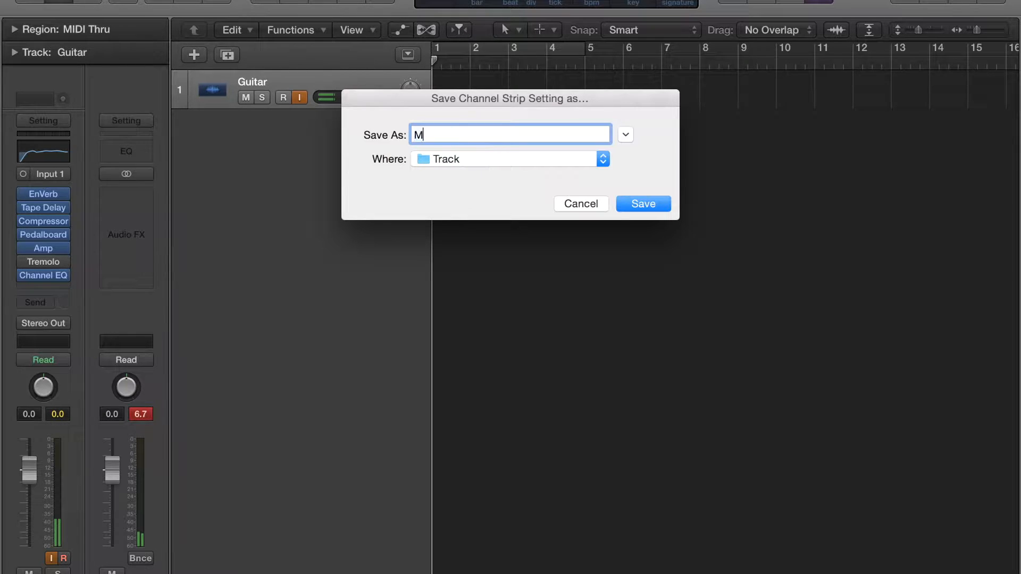
pyautogui.write('eeks rever')
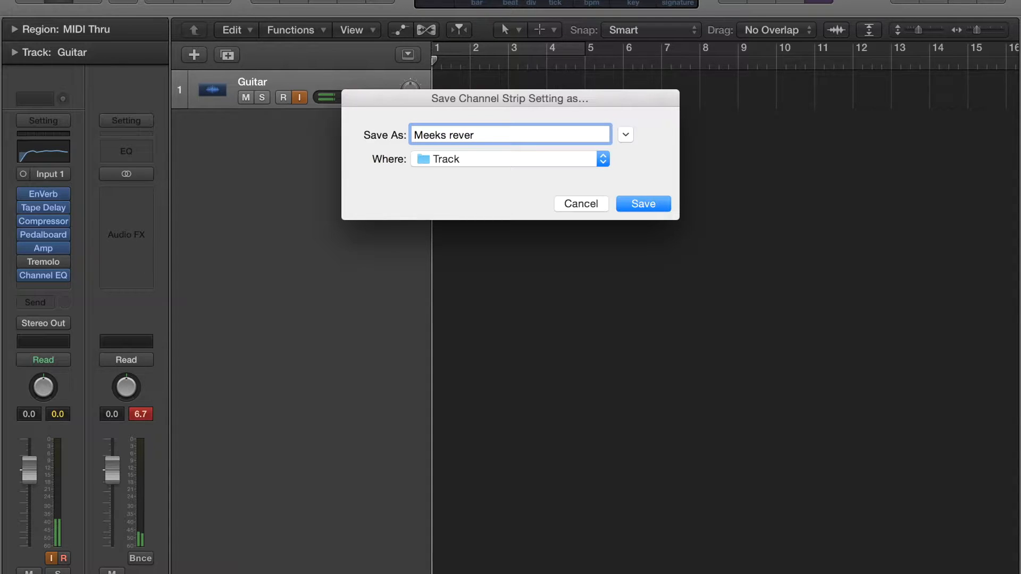
pyautogui.write('b')
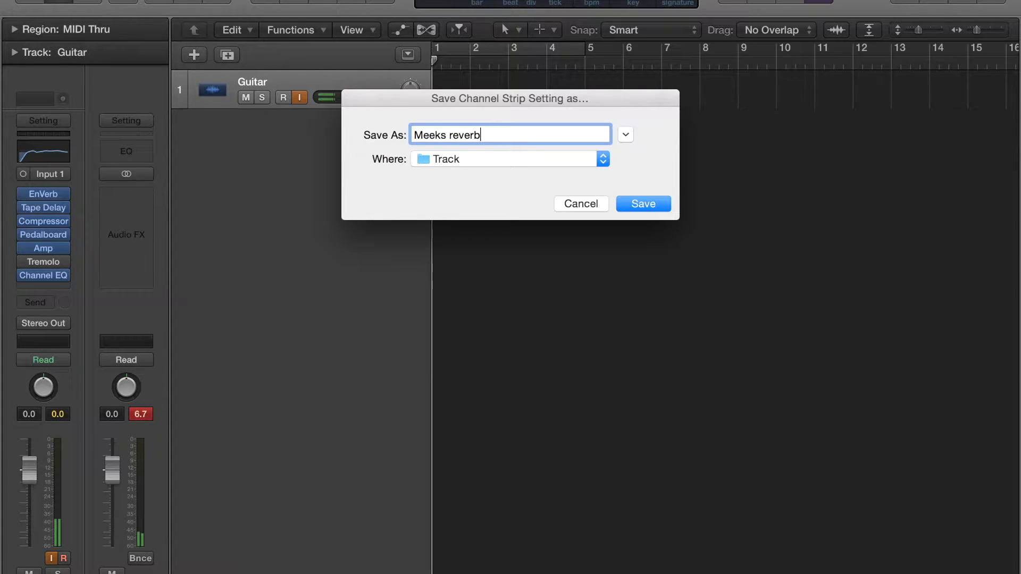
pyautogui.write('/del')
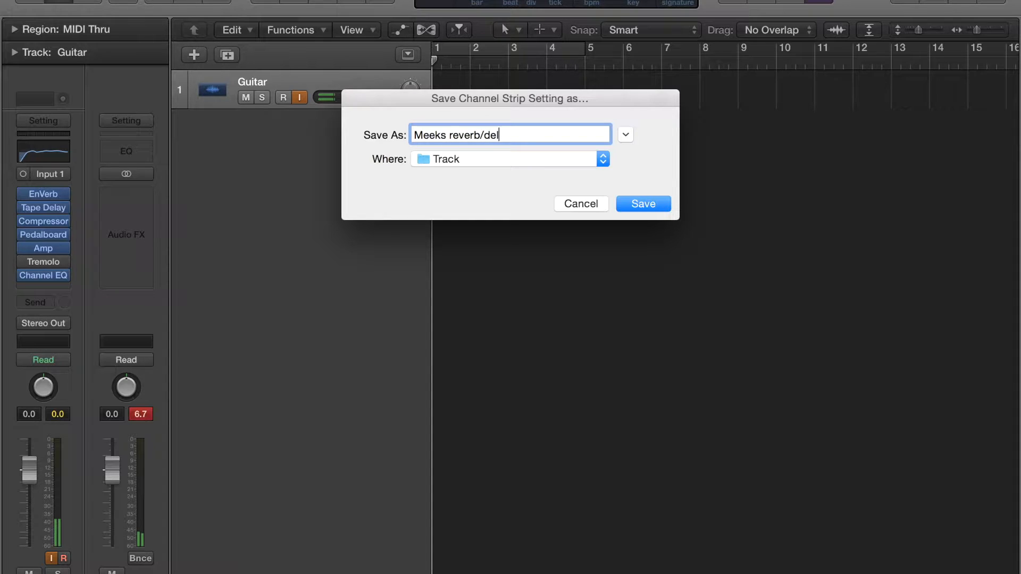
pyautogui.write('ay guit')
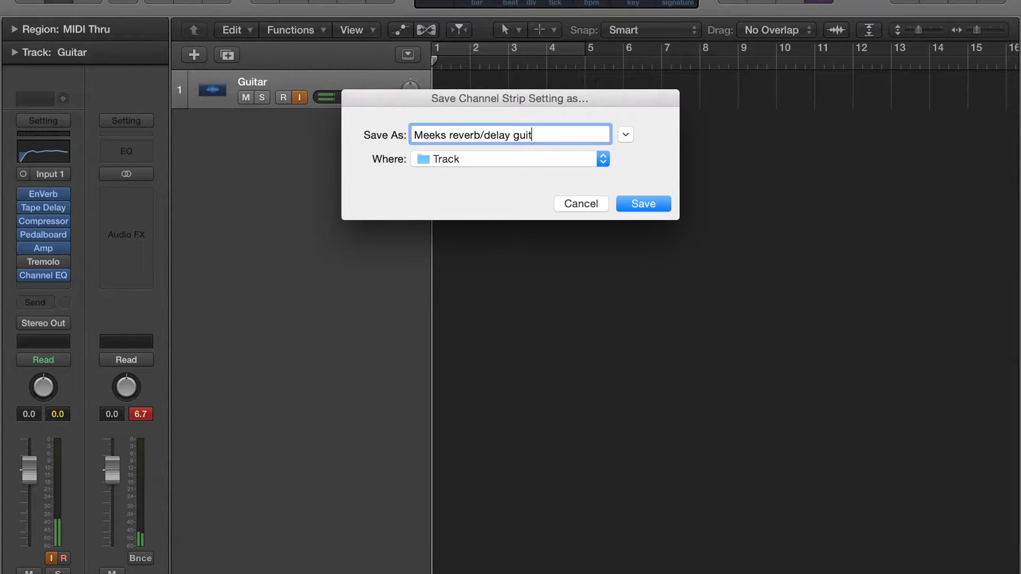
pyautogui.write('ar')
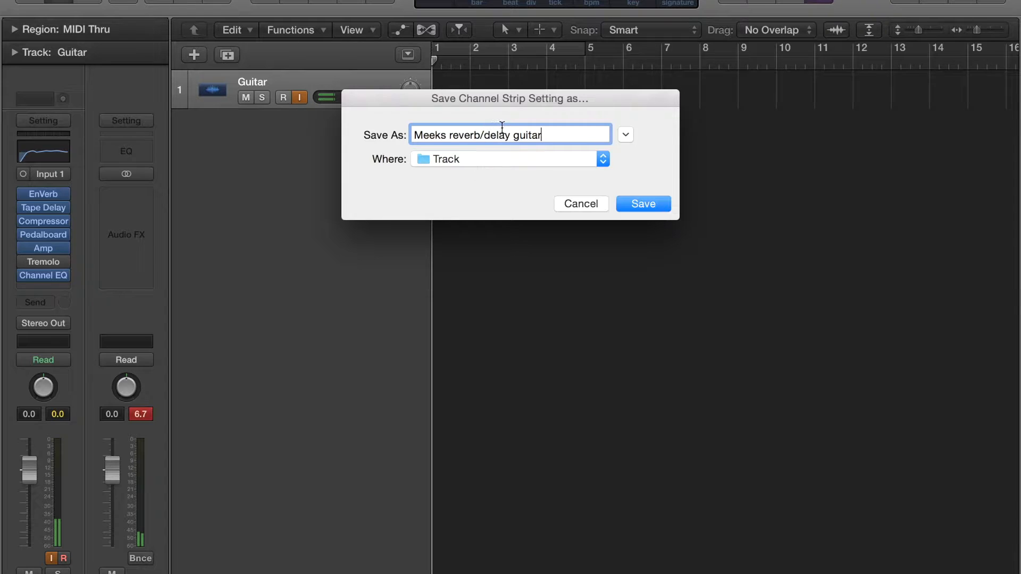
pyautogui.write('sett')
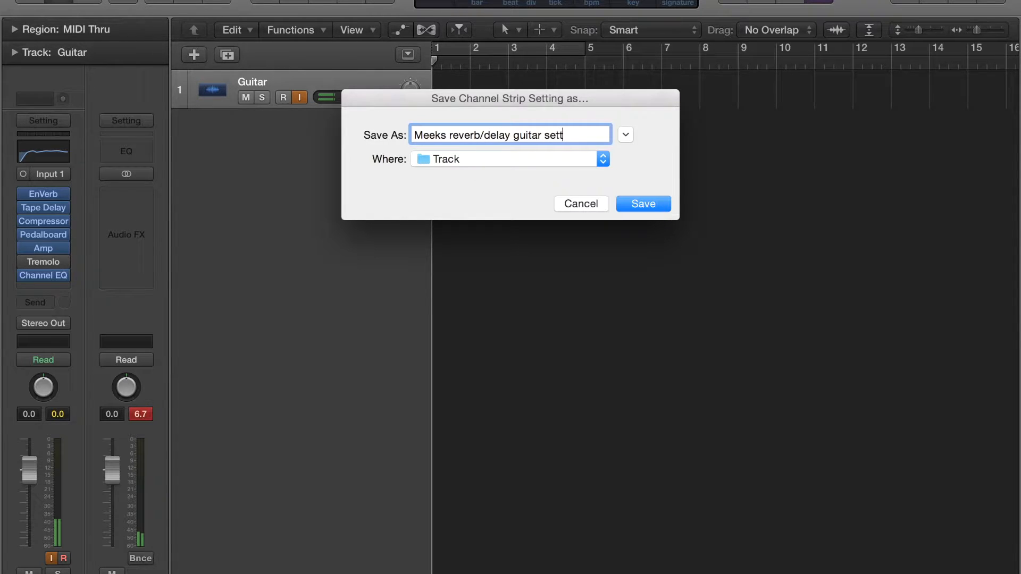
pyautogui.write('ing')
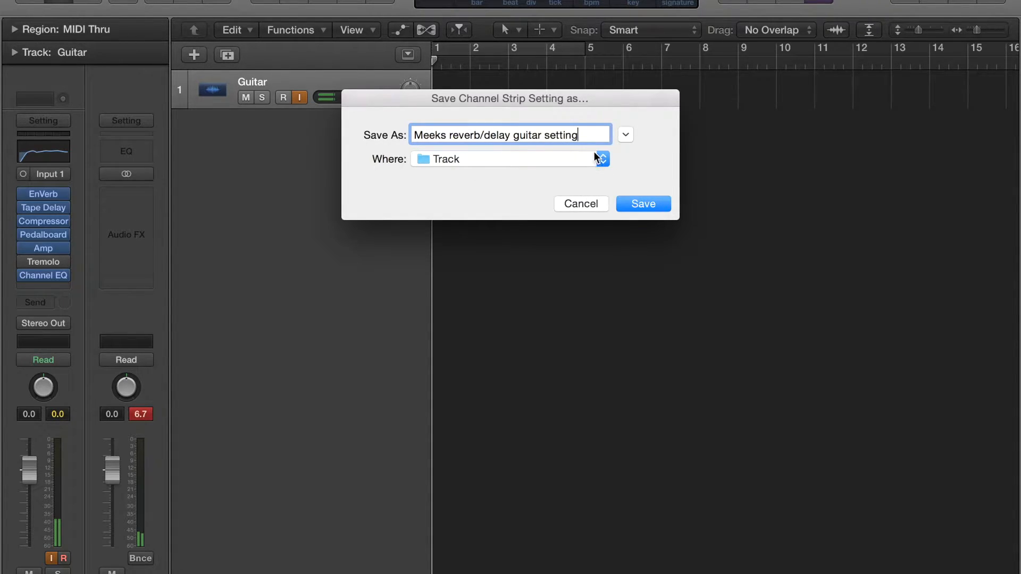
pyautogui.click(600, 158)
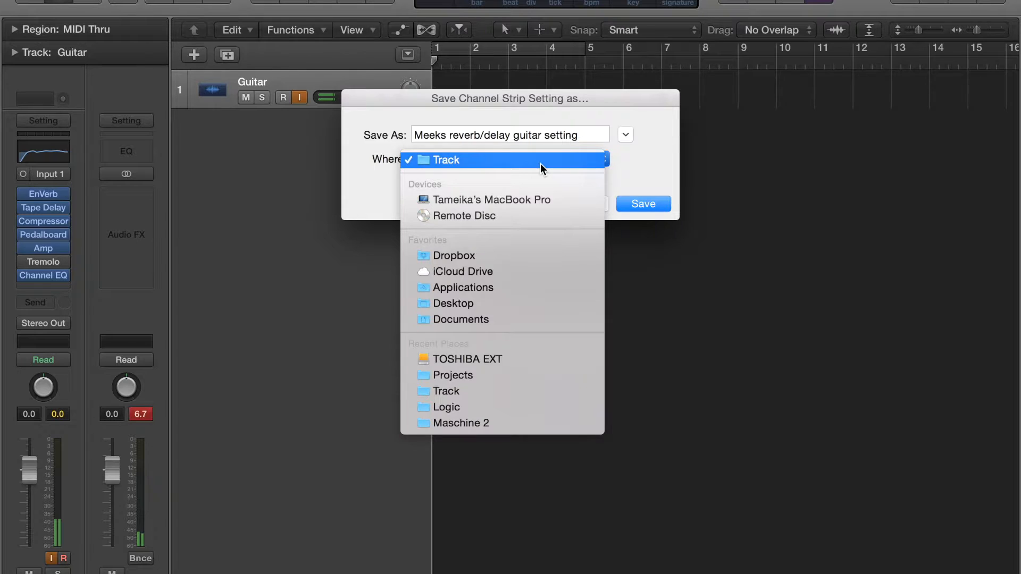
pyautogui.click(642, 205)
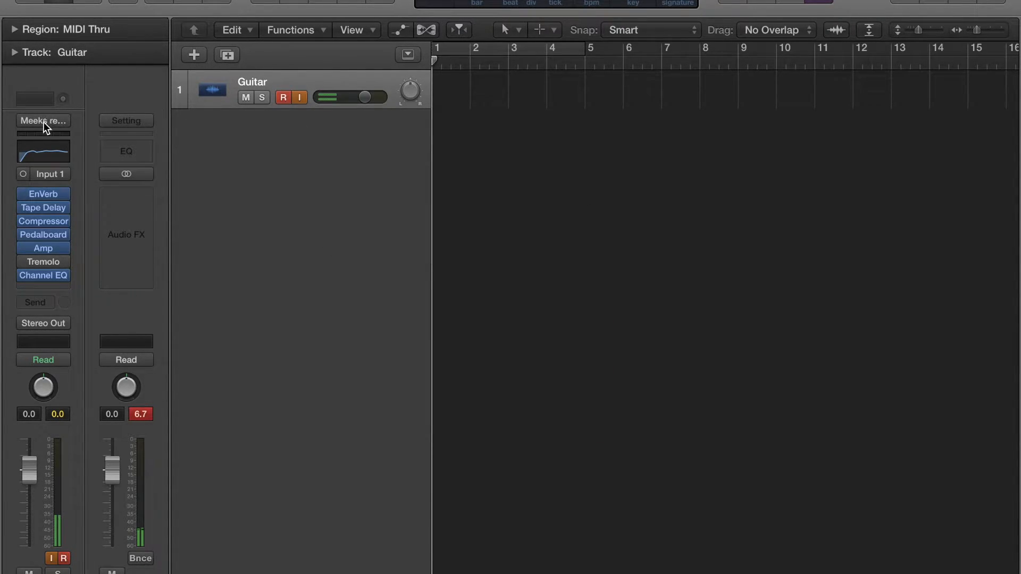
# Show the saved channel strip settings list with 'Meeks reverb/delay guitar setting' ticked as active
pyautogui.click(281, 97)
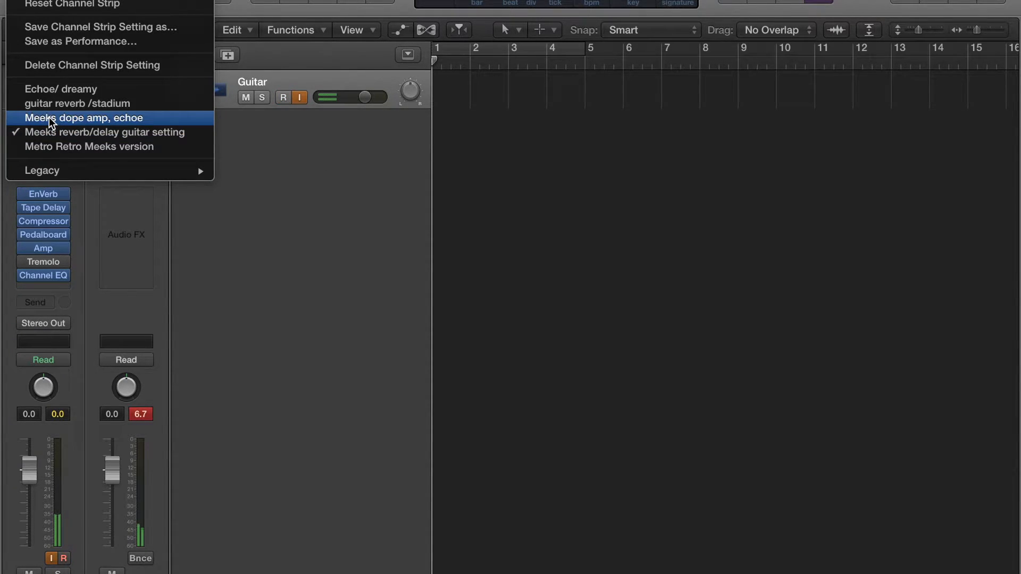
pyautogui.moveTo(71, 103)
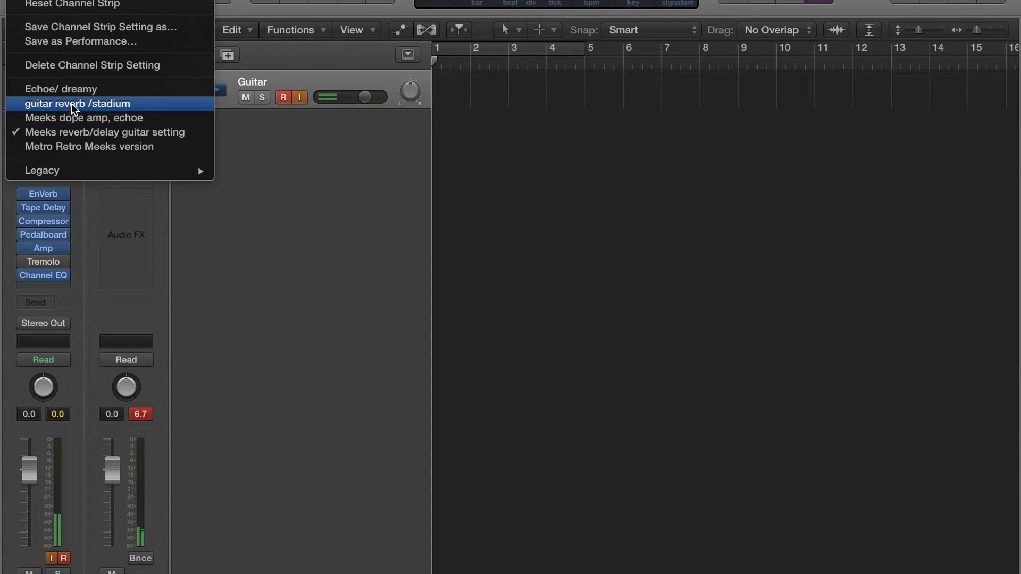
pyautogui.moveTo(61, 89)
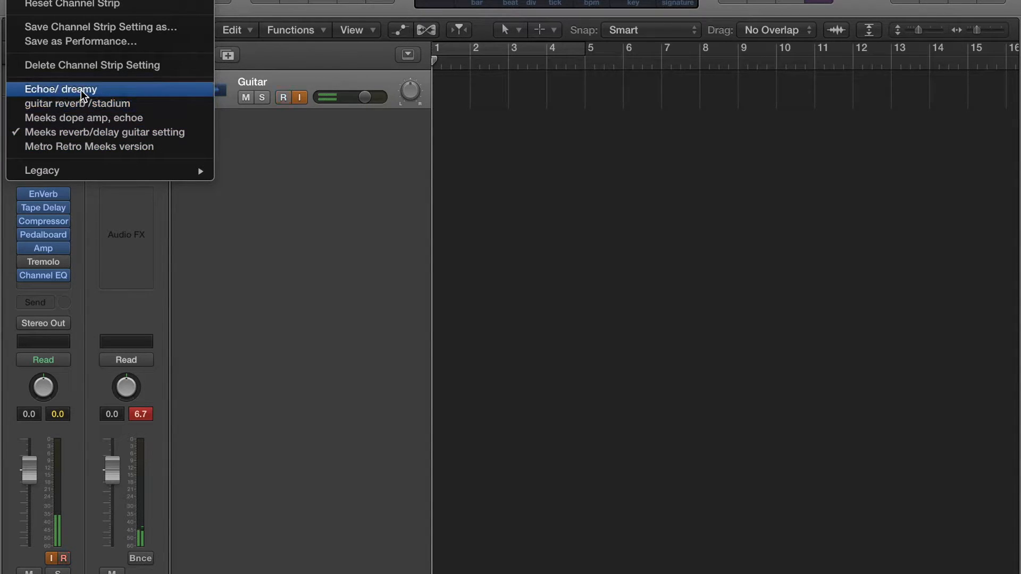
pyautogui.moveTo(83, 118)
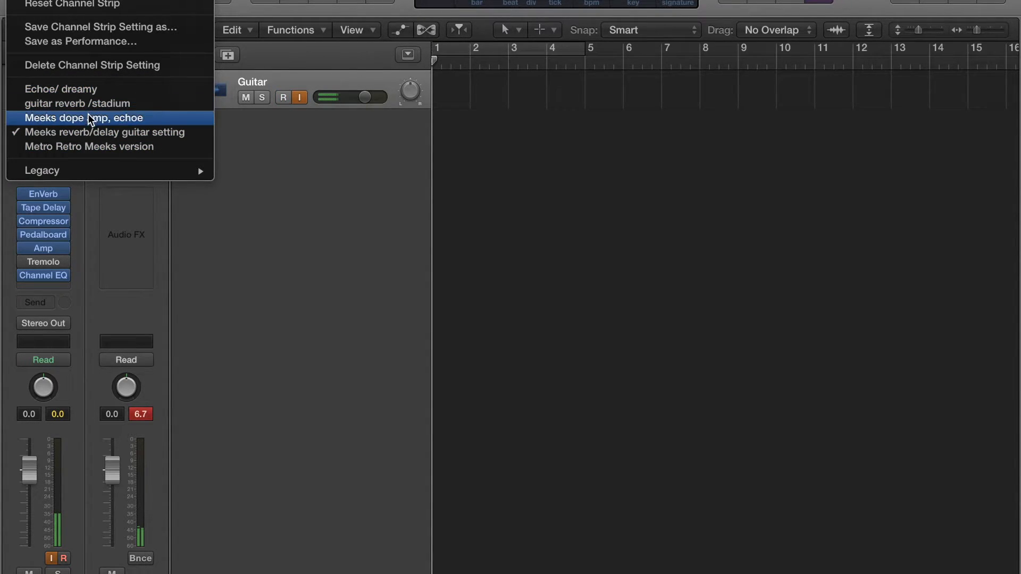
pyautogui.moveTo(97, 170)
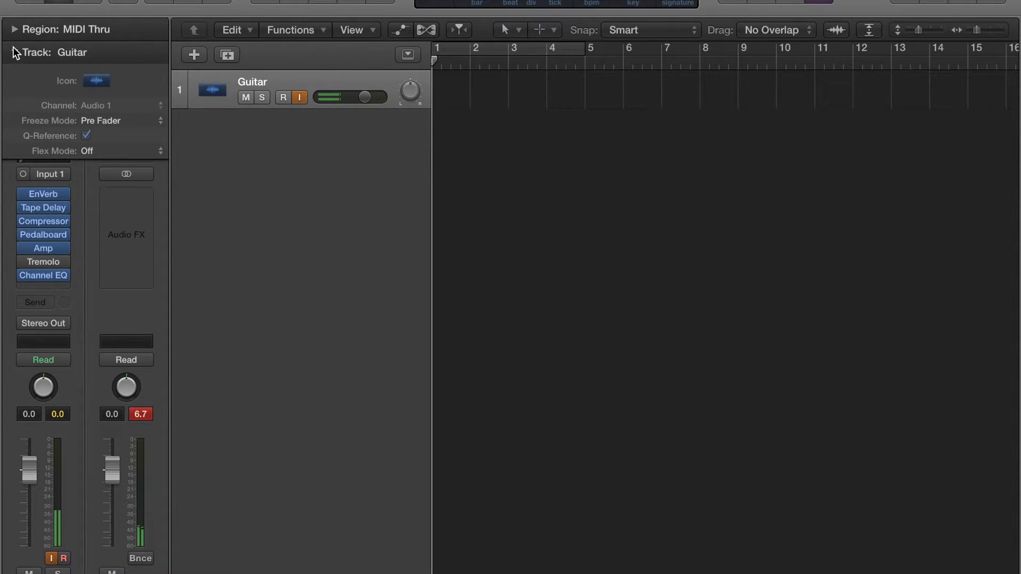
# Collapse the Region and Track inspector panels, then bring up the Mixer showing the Guitar strip
pyautogui.click(11, 30)
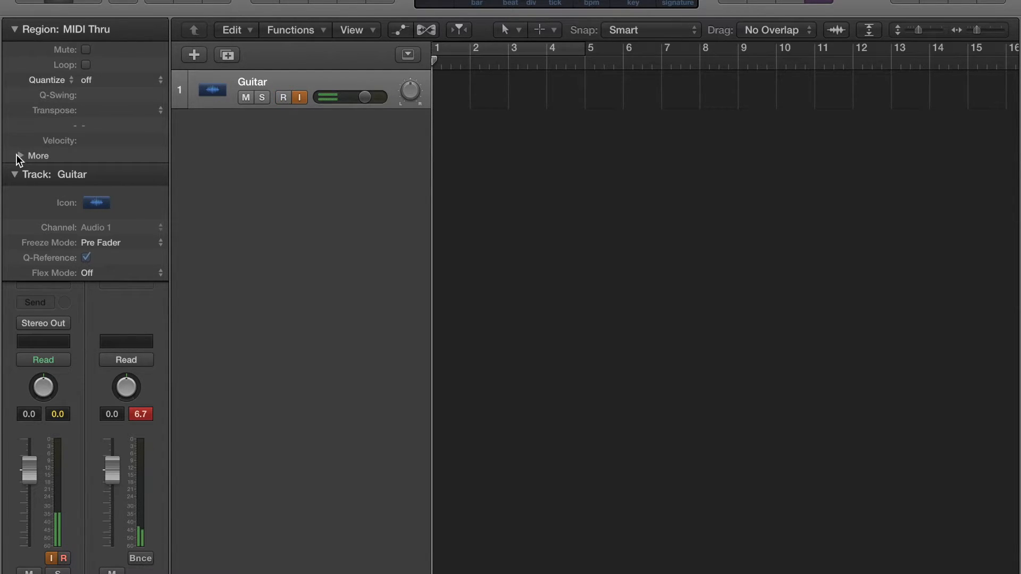
pyautogui.click(19, 155)
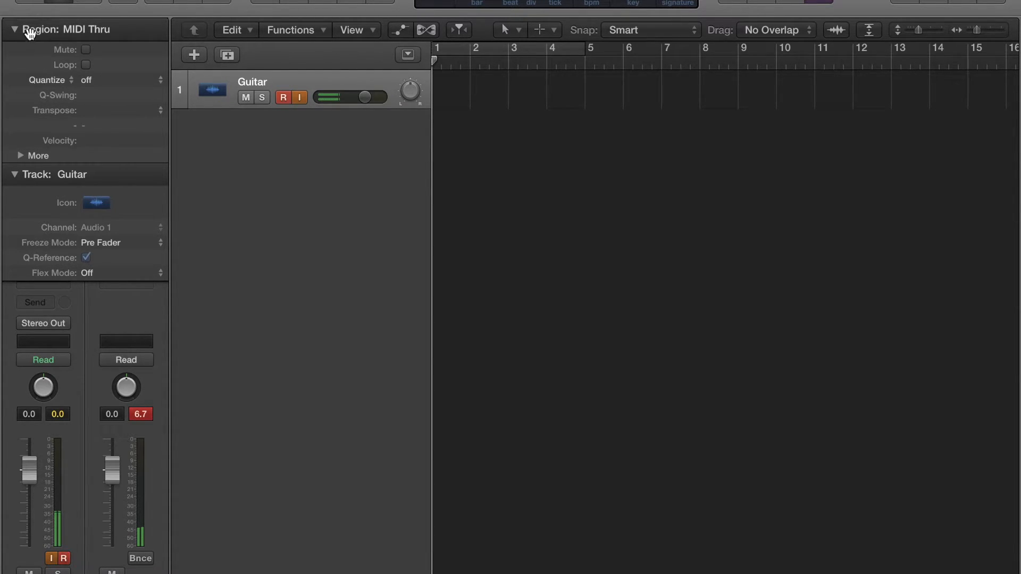
pyautogui.click(299, 96)
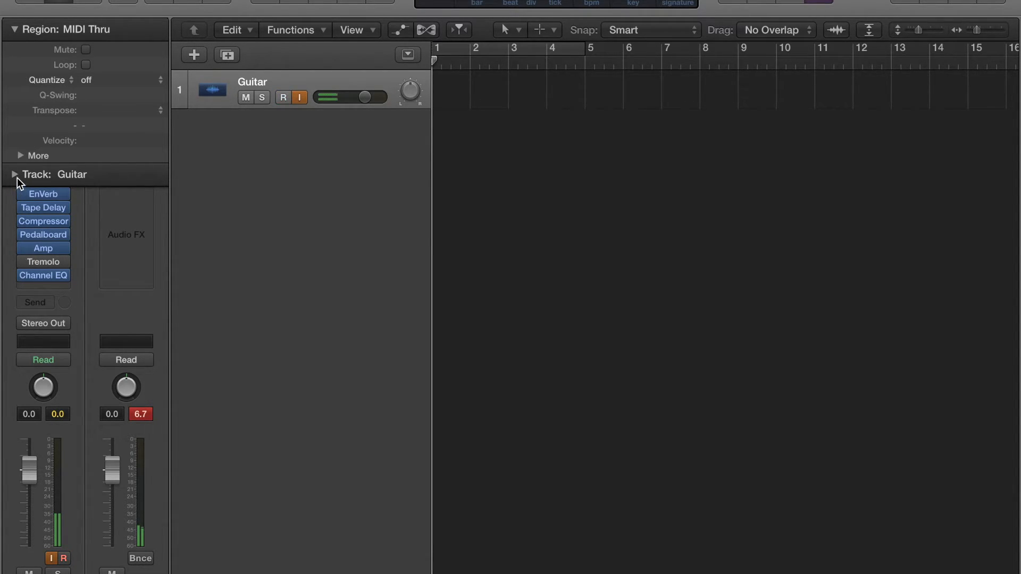
pyautogui.click(283, 97)
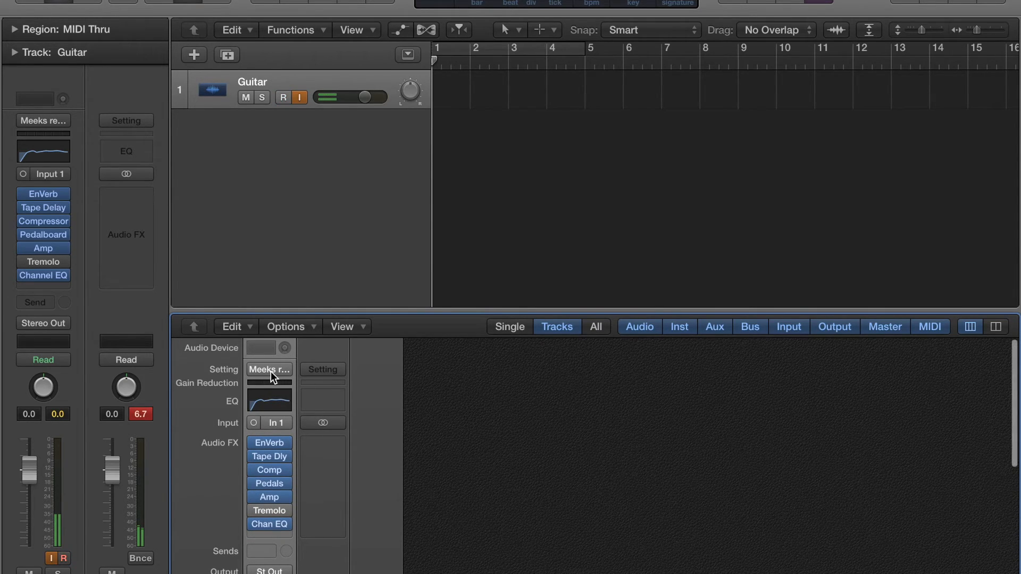
# Show the Guitar strip's saved-settings list from the mixer, with the Meeks setting still checked
pyautogui.click(268, 369)
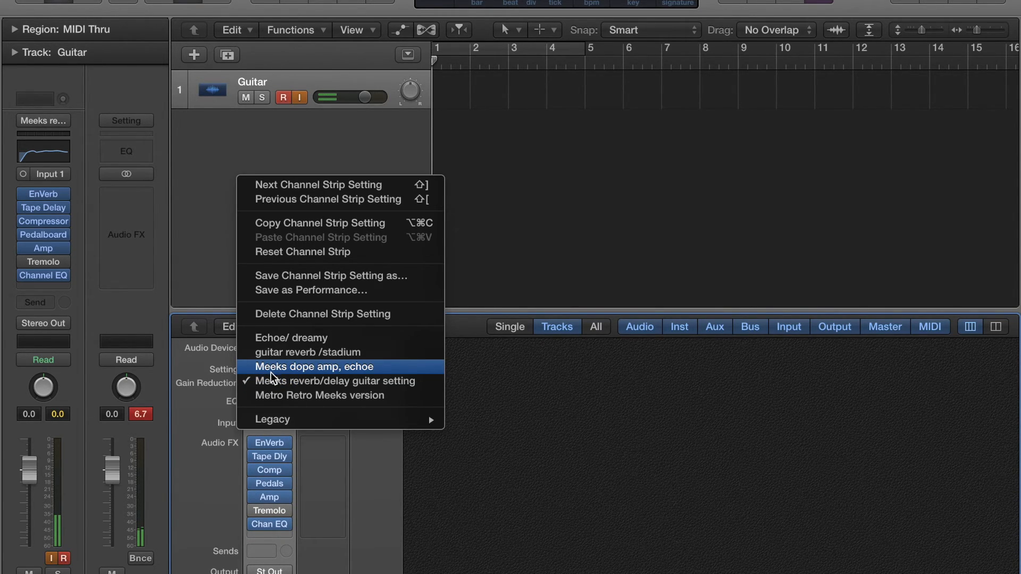
pyautogui.moveTo(316, 252)
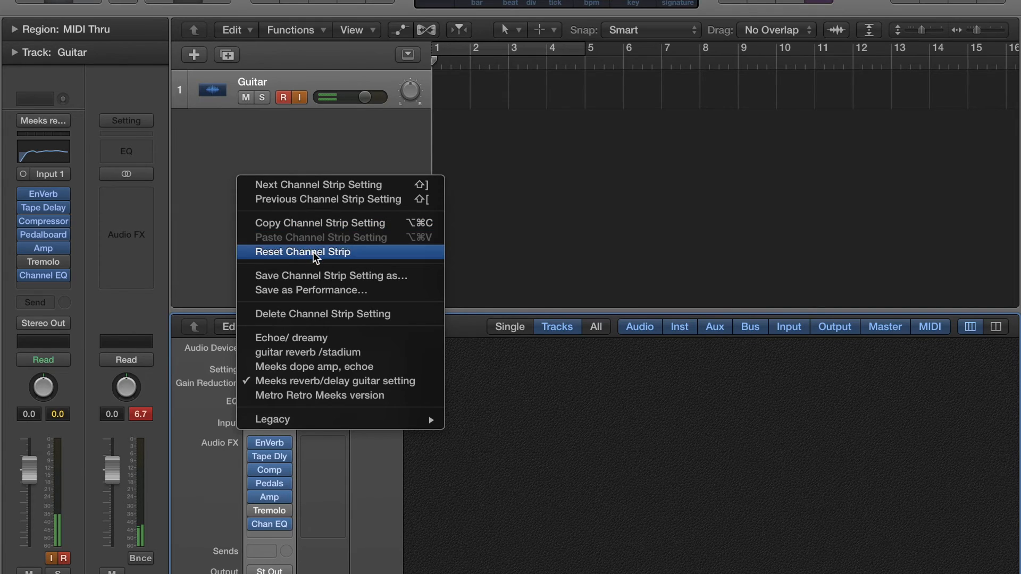
pyautogui.moveTo(338, 275)
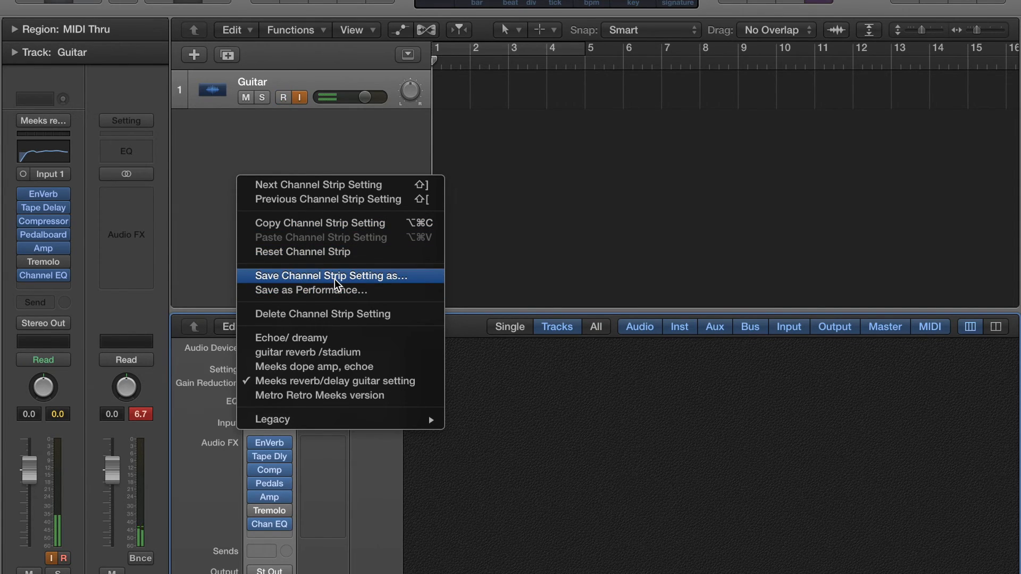